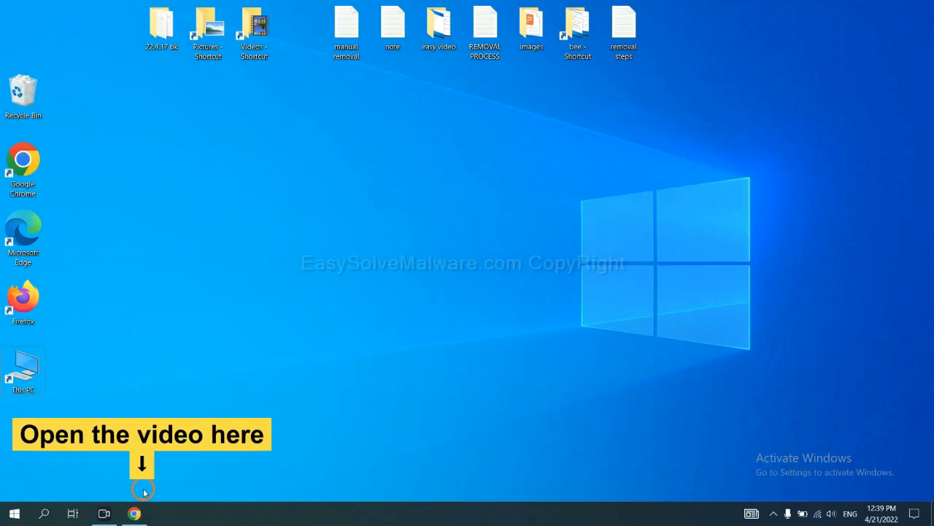
Open the malware-removal guide from the video's link and download SpyHunter for Windows
{"action": "left_click", "coordinate": [134, 513]}
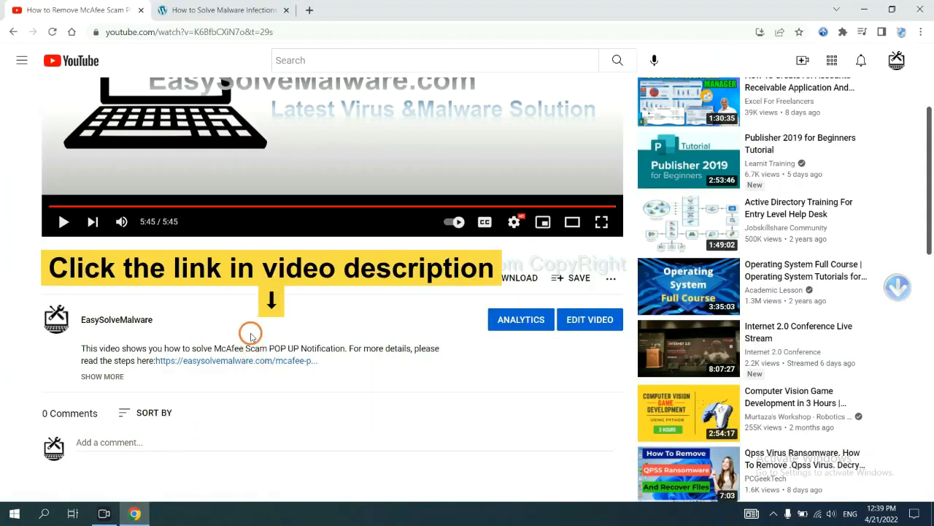
{"action": "mouse_move", "coordinate": [255, 360]}
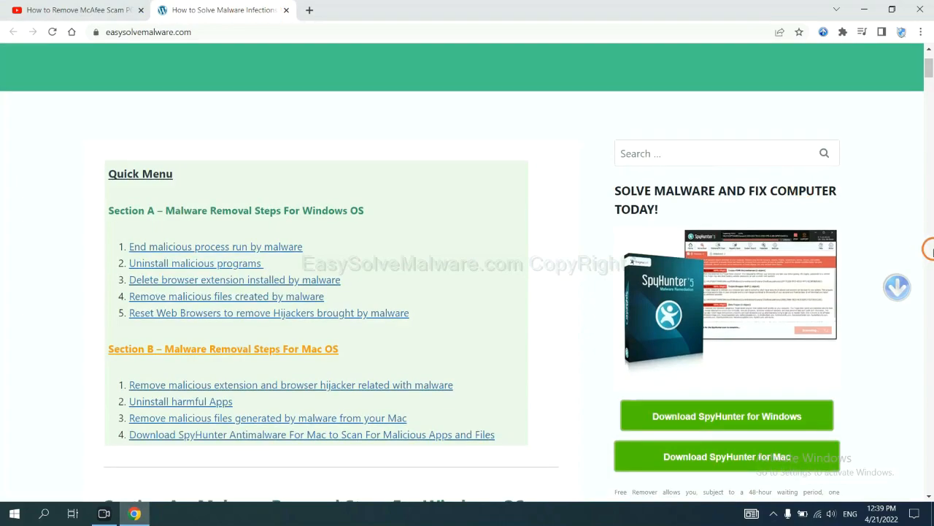
{"action": "scroll", "scroll_direction": "down", "scroll_amount": 3}
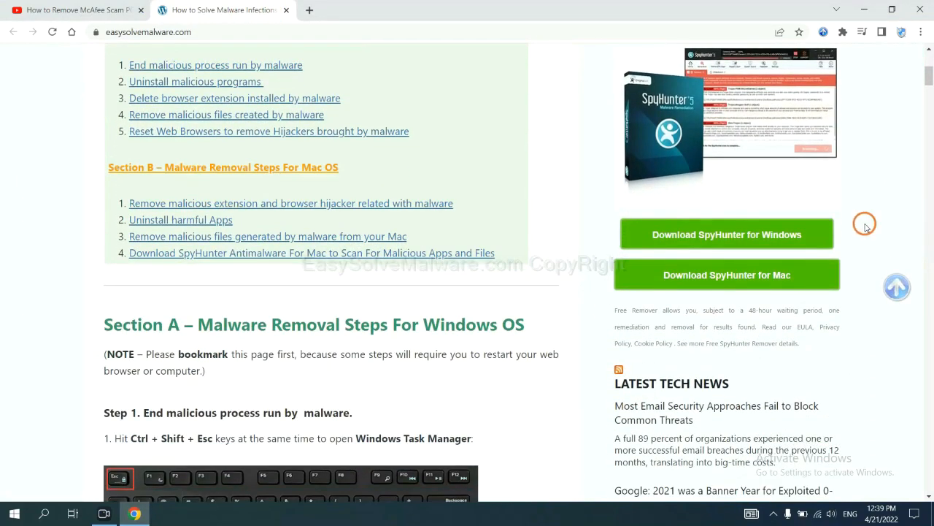
{"action": "left_click", "coordinate": [726, 234]}
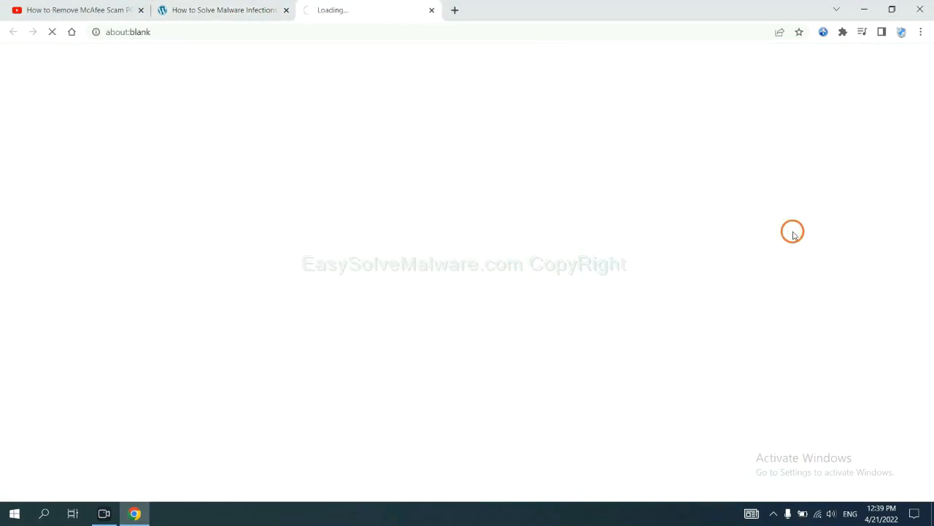
{"action": "left_click", "coordinate": [727, 234]}
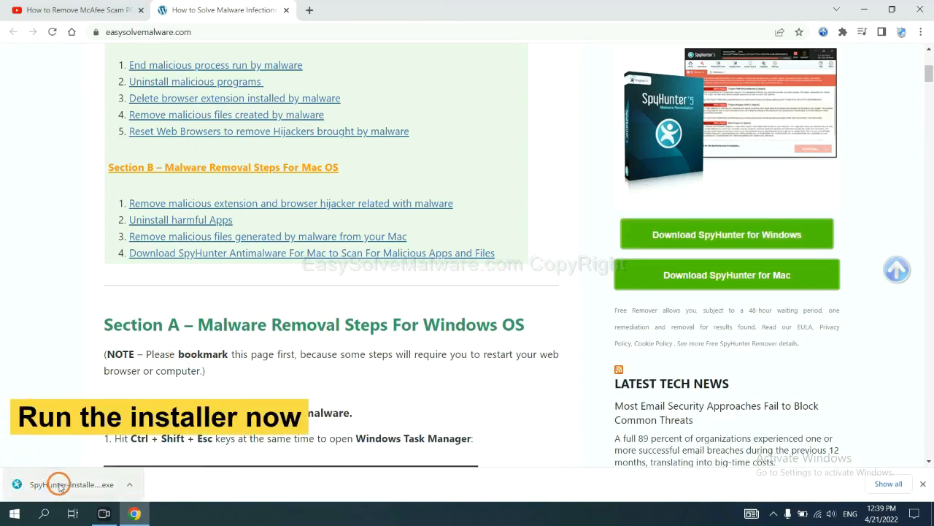
Run the downloaded SpyHunter installer in English, accept the license and install
{"action": "left_click", "coordinate": [73, 484]}
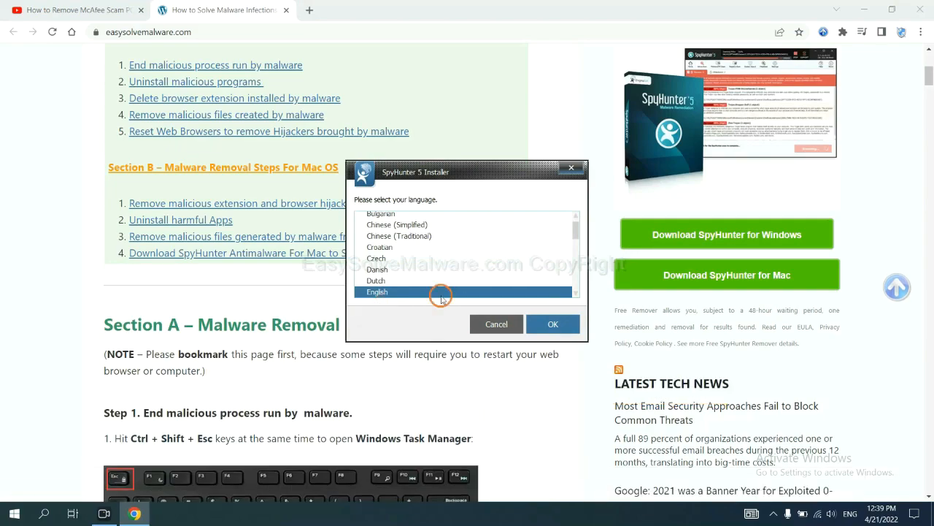
{"action": "left_click", "coordinate": [553, 324]}
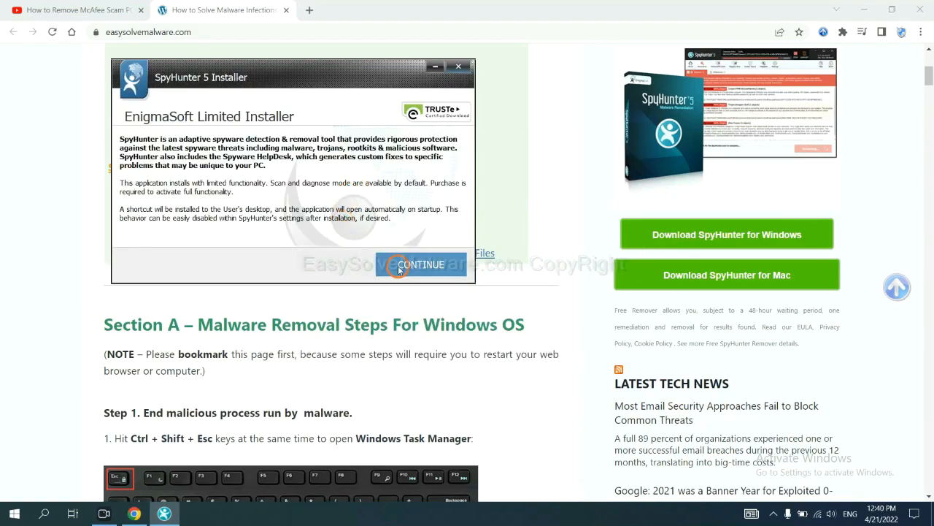
{"action": "left_click", "coordinate": [421, 264]}
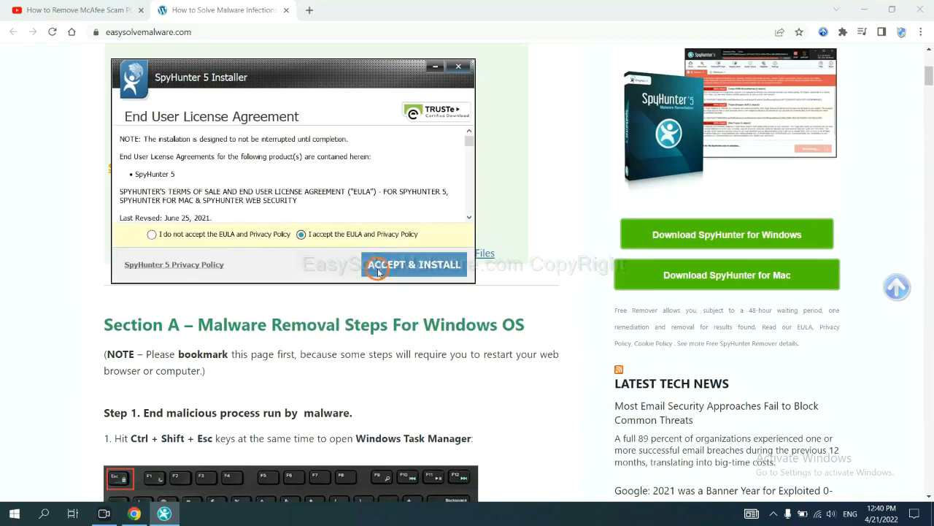
{"action": "left_click", "coordinate": [414, 265]}
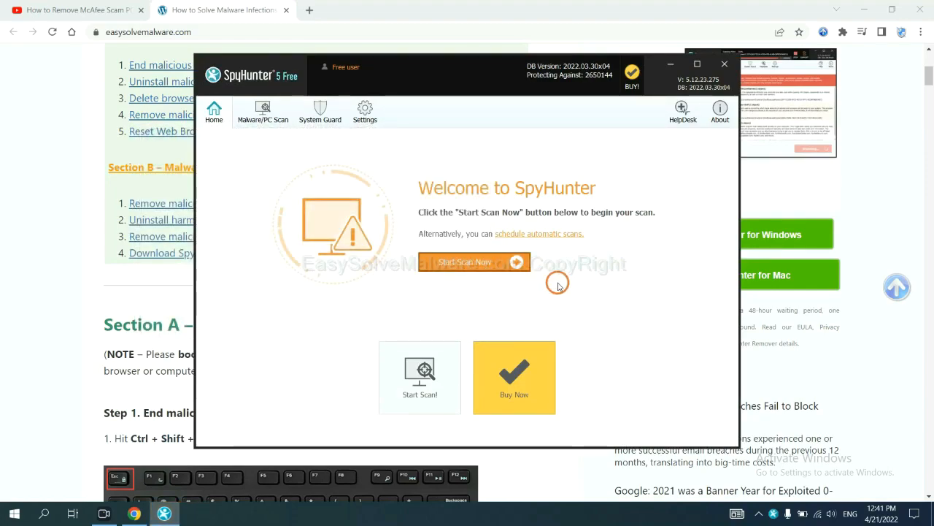
Scan the PC with SpyHunter and request the free 48-hour one-time fix
{"action": "left_click", "coordinate": [465, 262]}
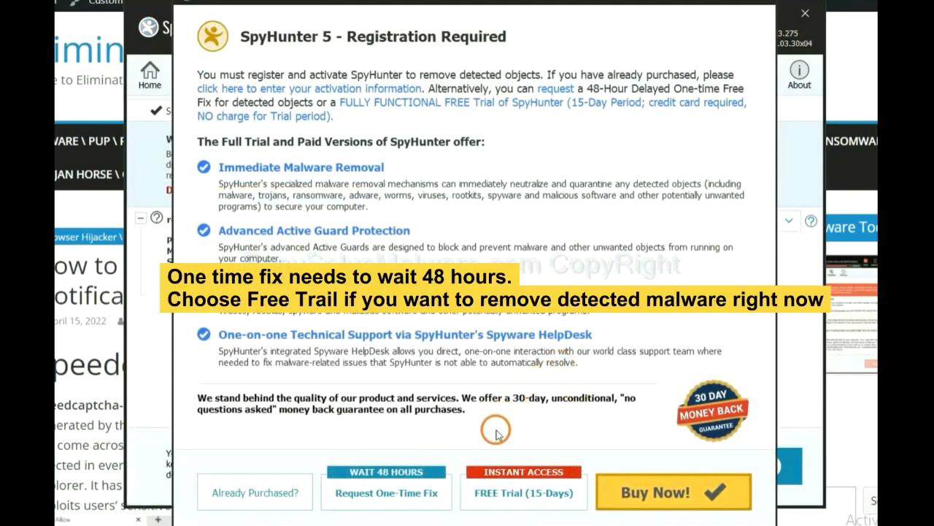
{"action": "mouse_move", "coordinate": [509, 432]}
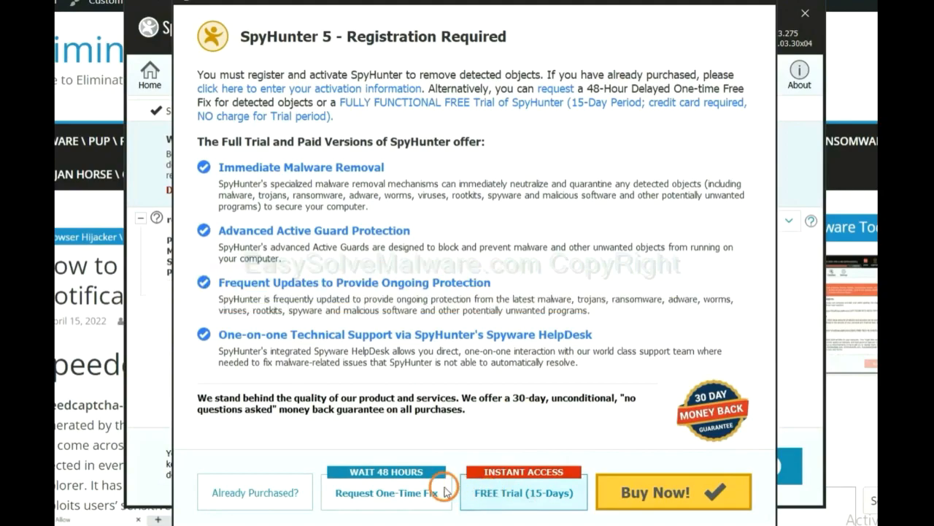
{"action": "left_click", "coordinate": [805, 13]}
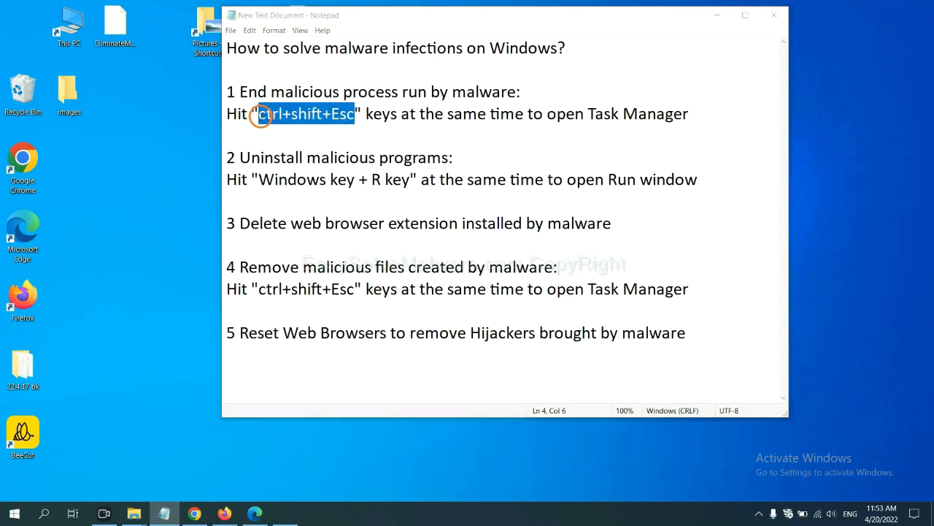
End the Usermode Font Driver Host process in Task Manager
{"action": "key", "text": "ctrl+shift+esc"}
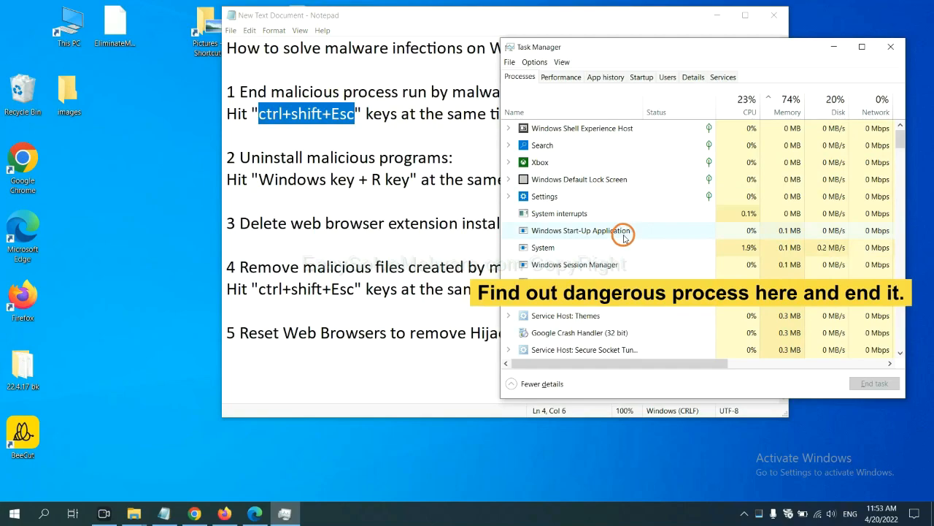
{"action": "mouse_move", "coordinate": [624, 247]}
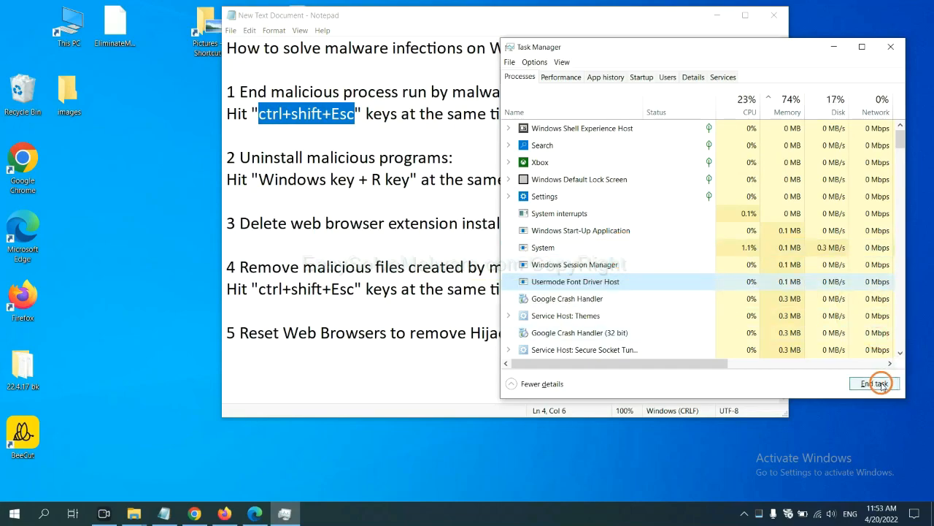
{"action": "left_click", "coordinate": [874, 384]}
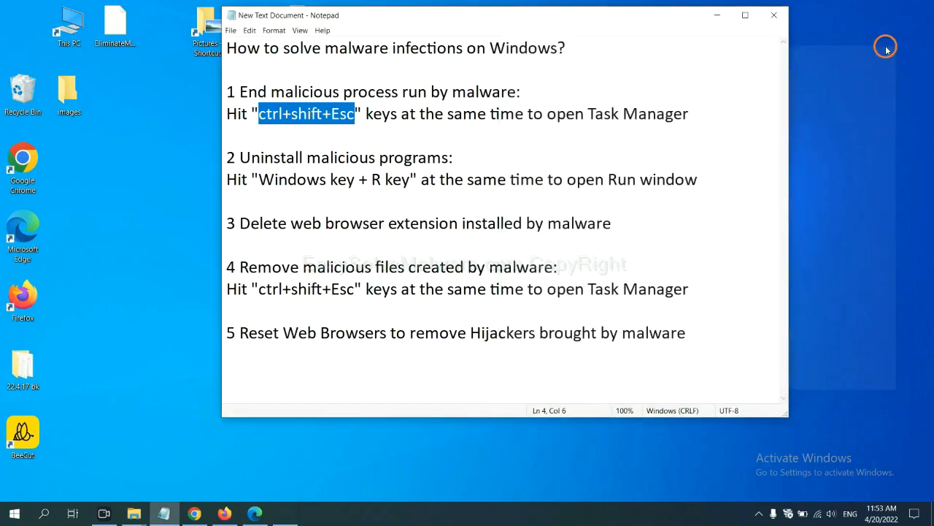
Highlight the Windows key + R instruction in the notes, then enter 'control panel' in Run
{"action": "left_click", "coordinate": [427, 178]}
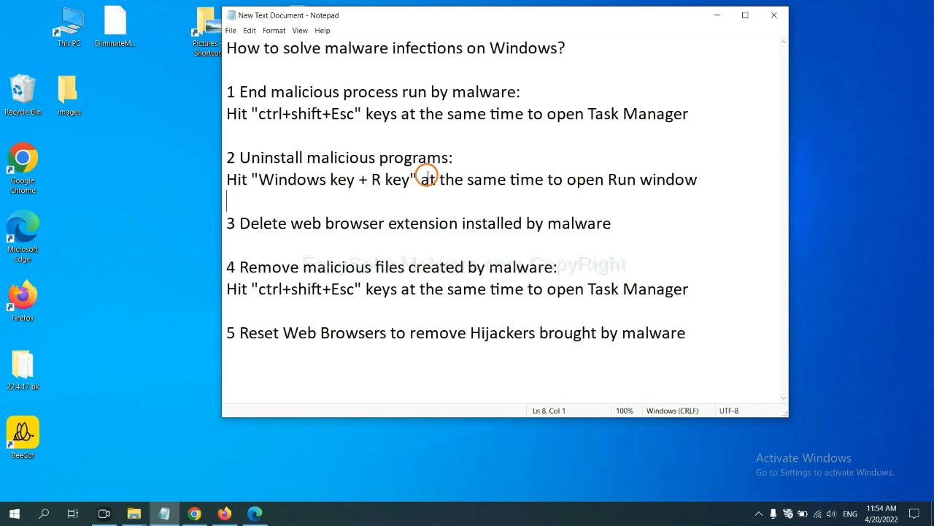
{"action": "double_click", "coordinate": [265, 179]}
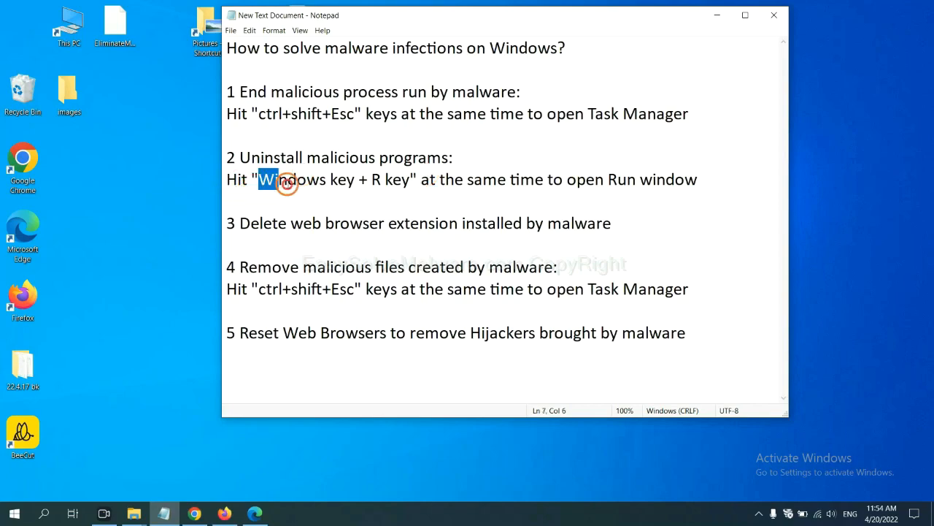
{"action": "left_click_drag", "start_coordinate": [265, 179], "coordinate": [408, 178]}
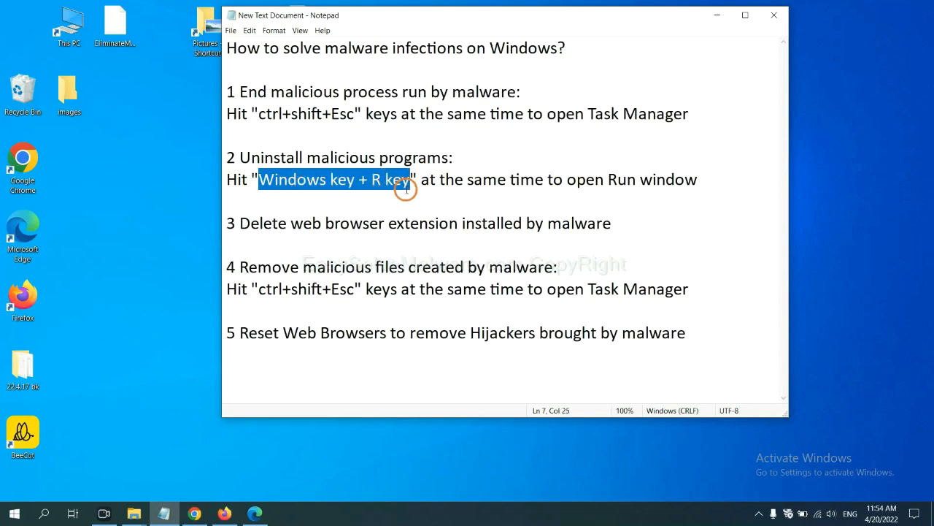
{"action": "mouse_move", "coordinate": [412, 195]}
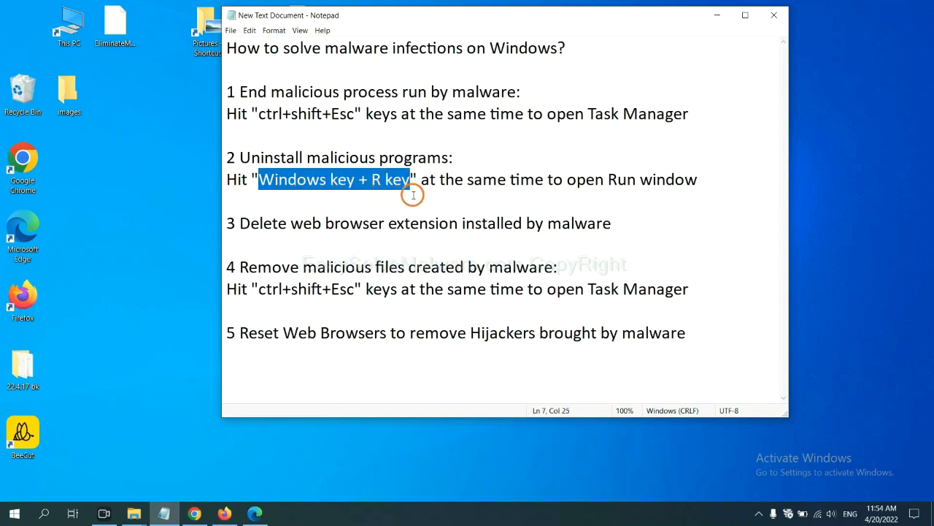
{"action": "key", "text": "win+r"}
{"action": "type", "text": "control panel"}
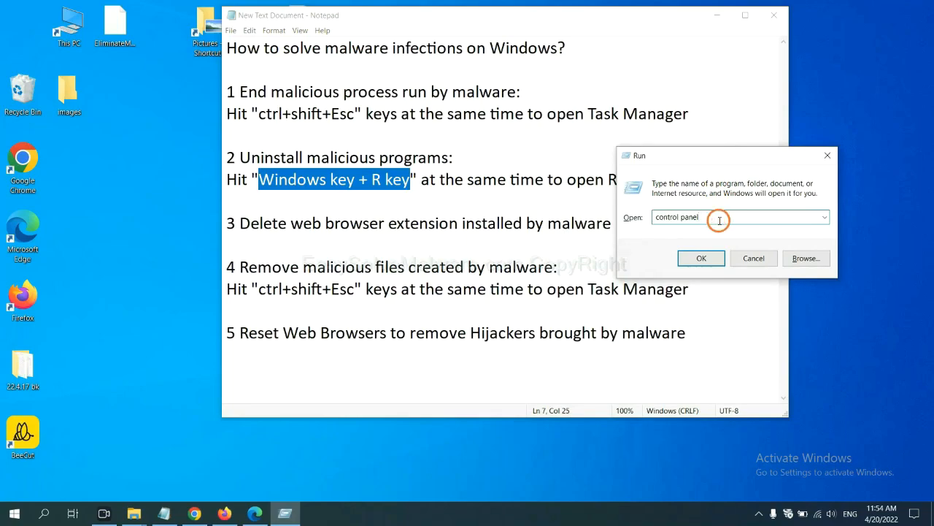
{"action": "triple_click", "coordinate": [677, 217]}
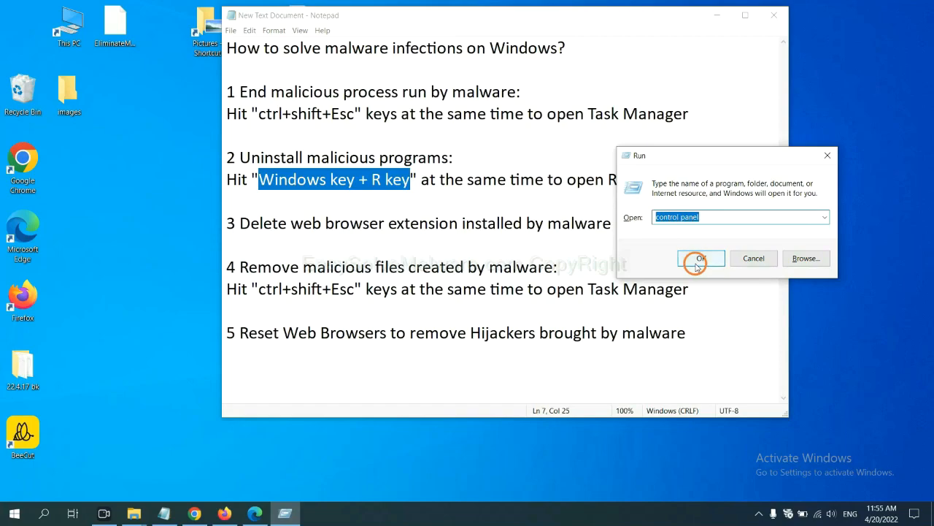
Open Control Panel's installed programs list and select the suspicious program
{"action": "left_click", "coordinate": [700, 257]}
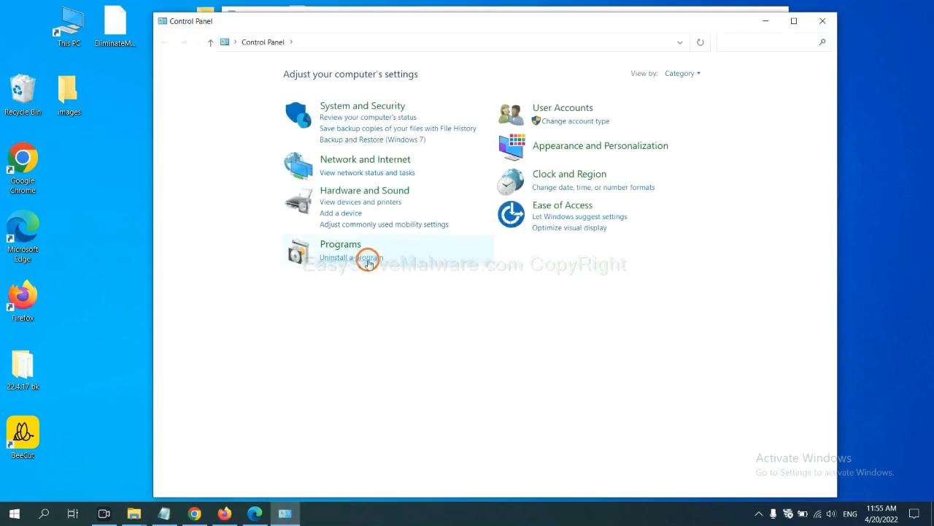
{"action": "left_click", "coordinate": [350, 257]}
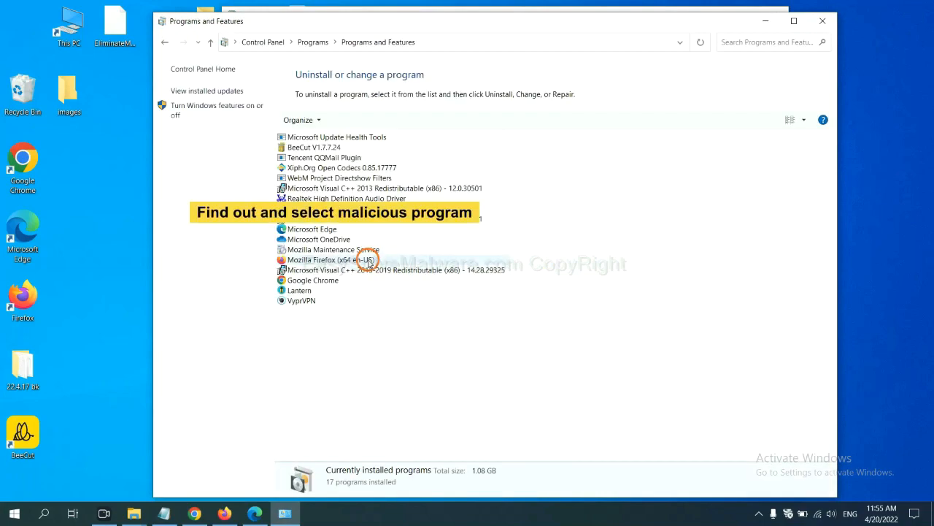
{"action": "mouse_move", "coordinate": [554, 211]}
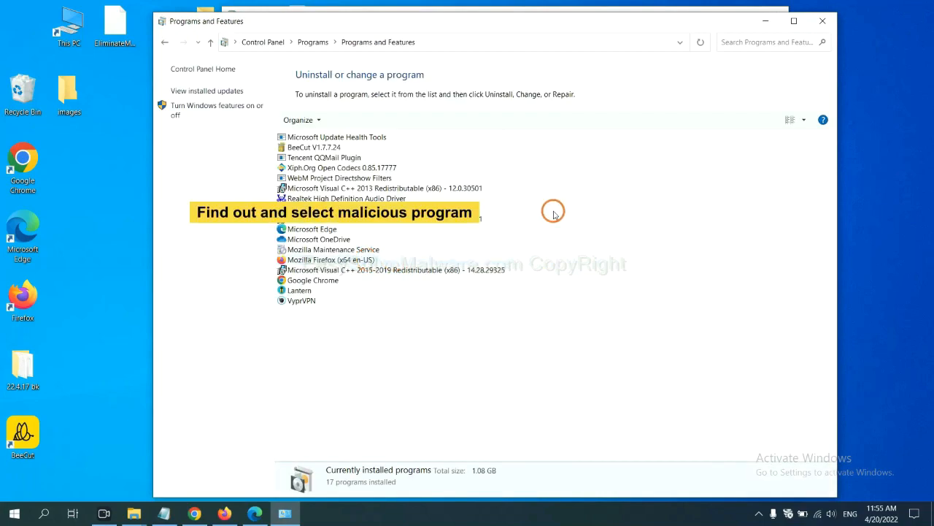
{"action": "mouse_move", "coordinate": [562, 202]}
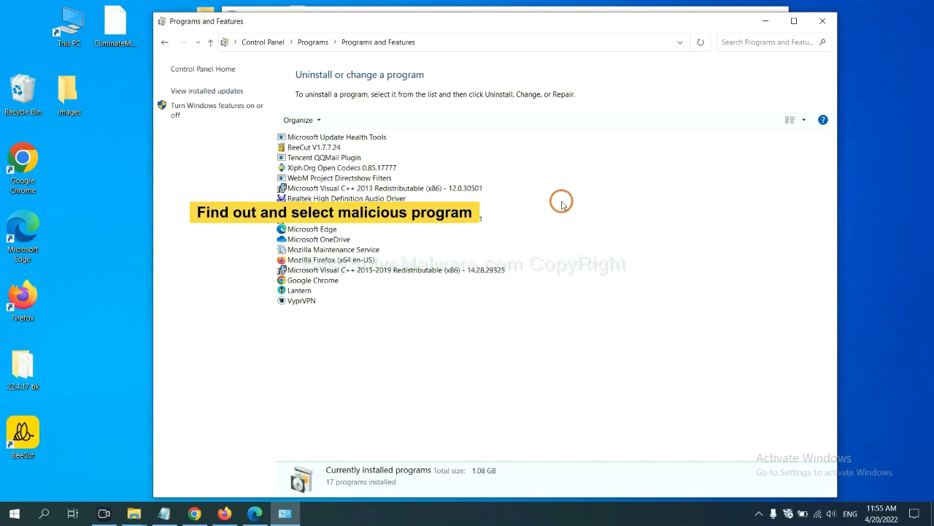
{"action": "mouse_move", "coordinate": [566, 199]}
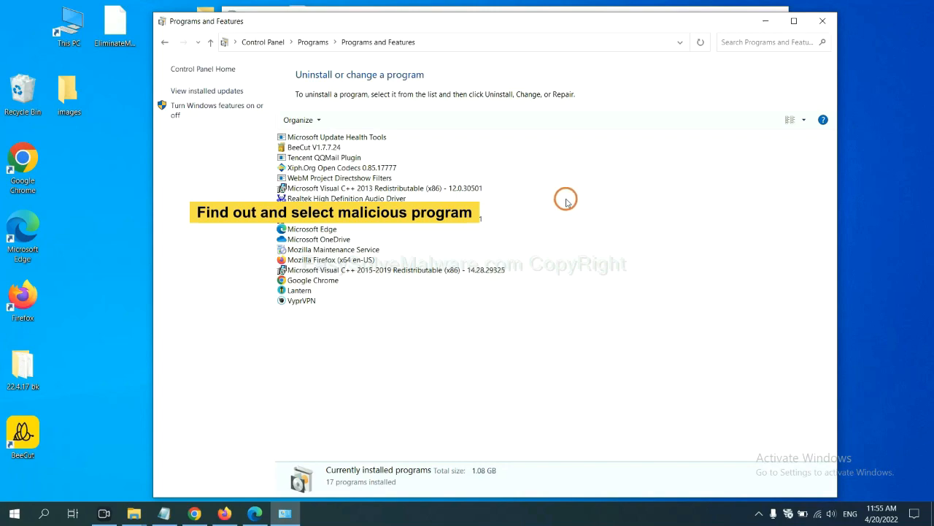
{"action": "left_click", "coordinate": [341, 167]}
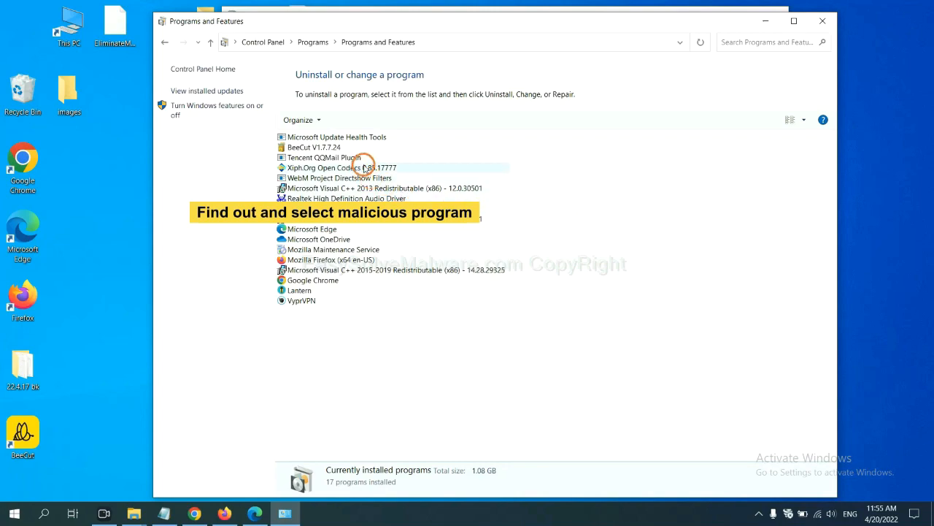
{"action": "left_click", "coordinate": [341, 167]}
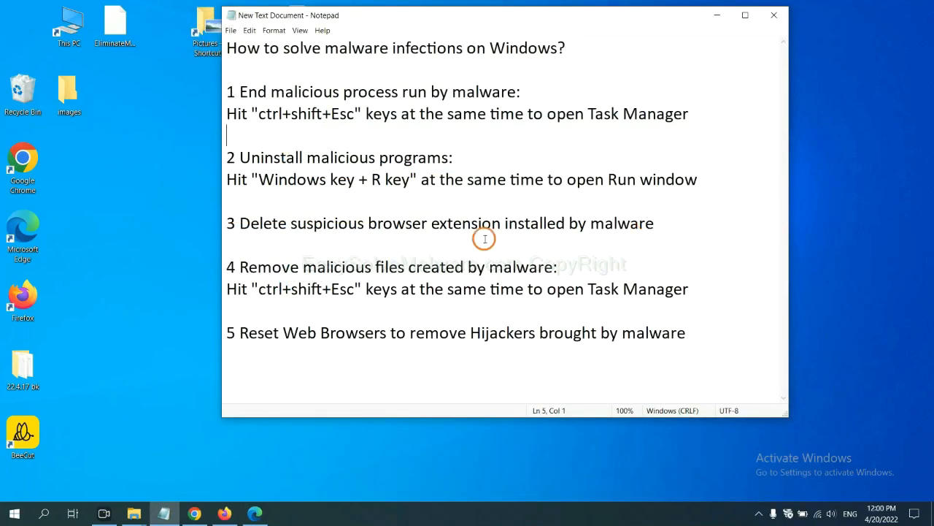
{"action": "mouse_move", "coordinate": [379, 246]}
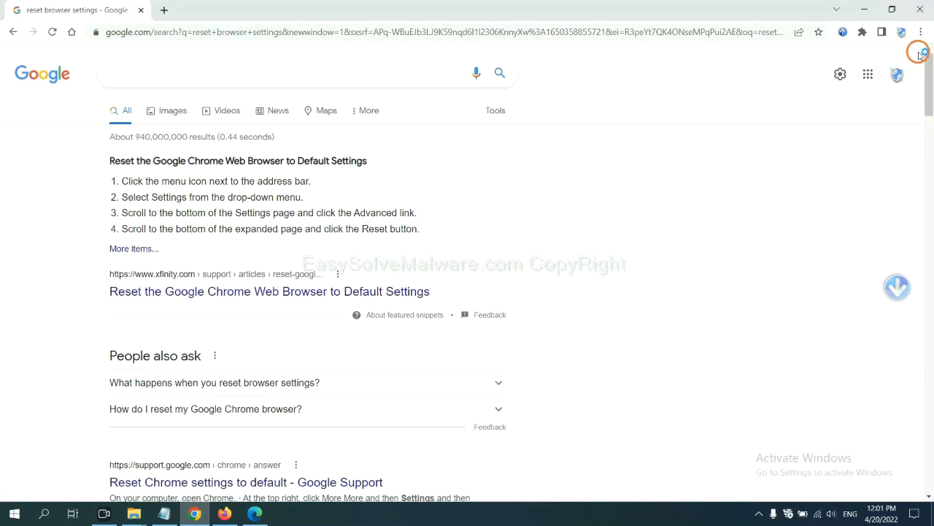
Open Chrome's Extensions page from the More tools menu
{"action": "left_click", "coordinate": [921, 32]}
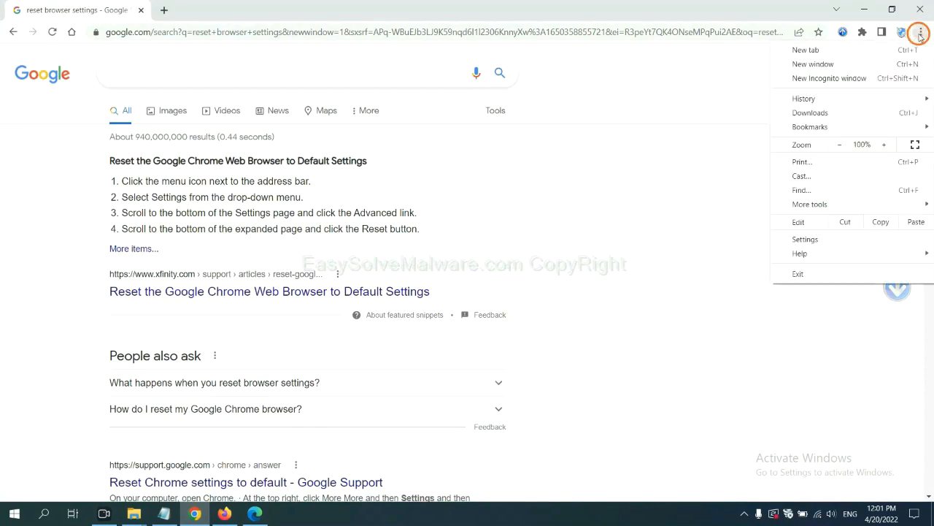
{"action": "left_click", "coordinate": [810, 204]}
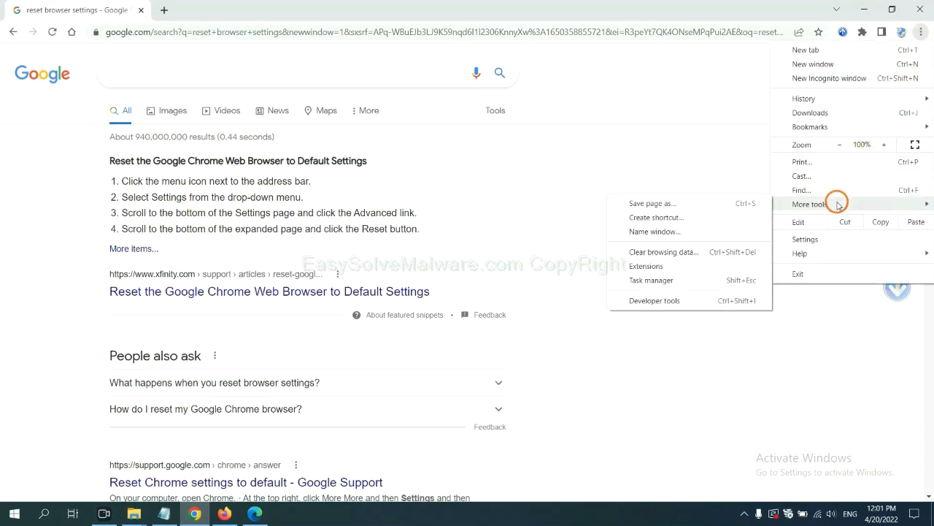
{"action": "mouse_move", "coordinate": [686, 265]}
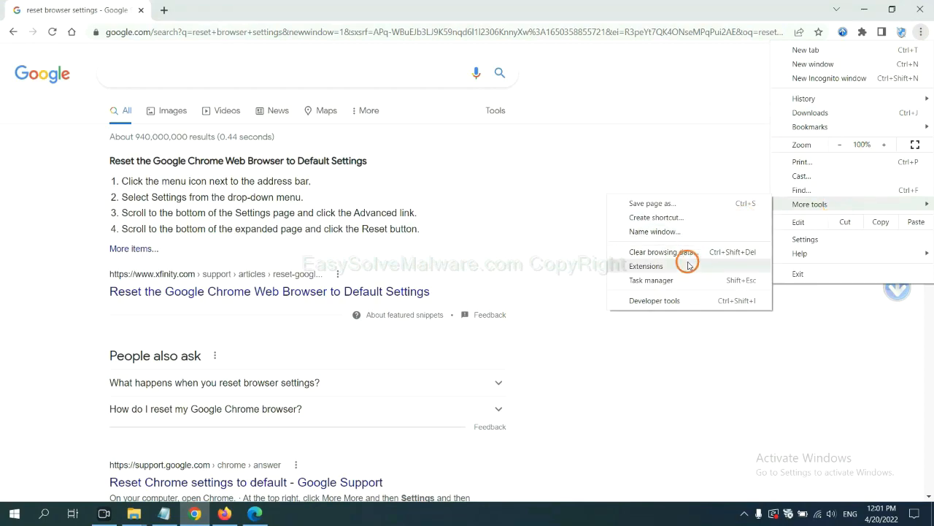
{"action": "left_click", "coordinate": [646, 265]}
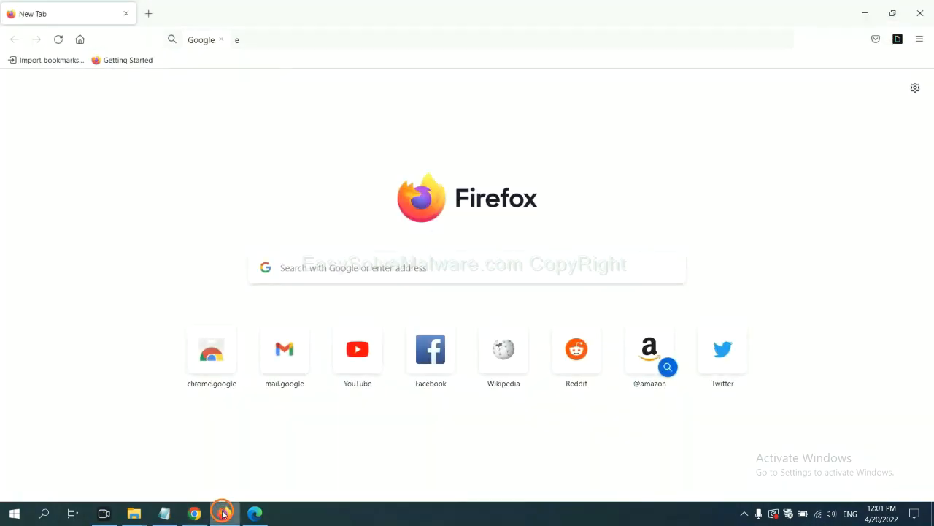
Open Firefox's Add-ons and themes and the options for GIPHY for Firefox
{"action": "left_click", "coordinate": [920, 39]}
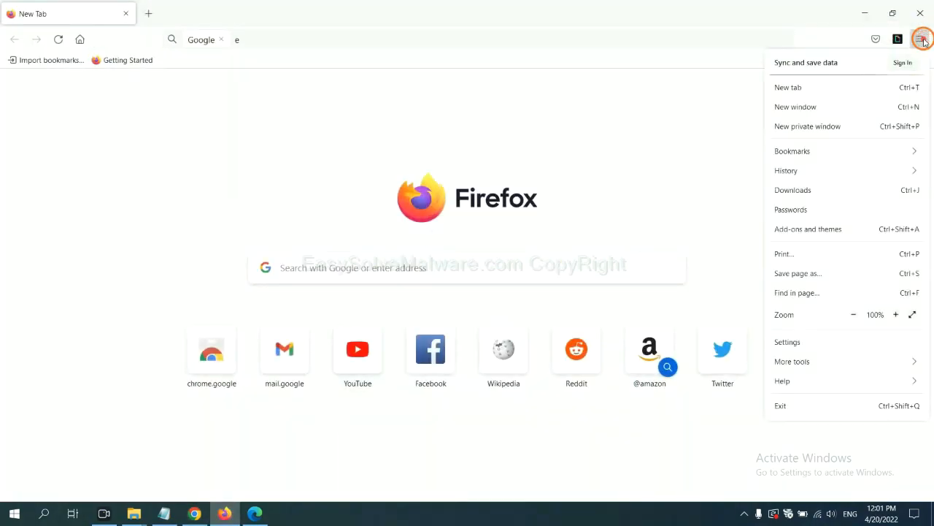
{"action": "mouse_move", "coordinate": [845, 151]}
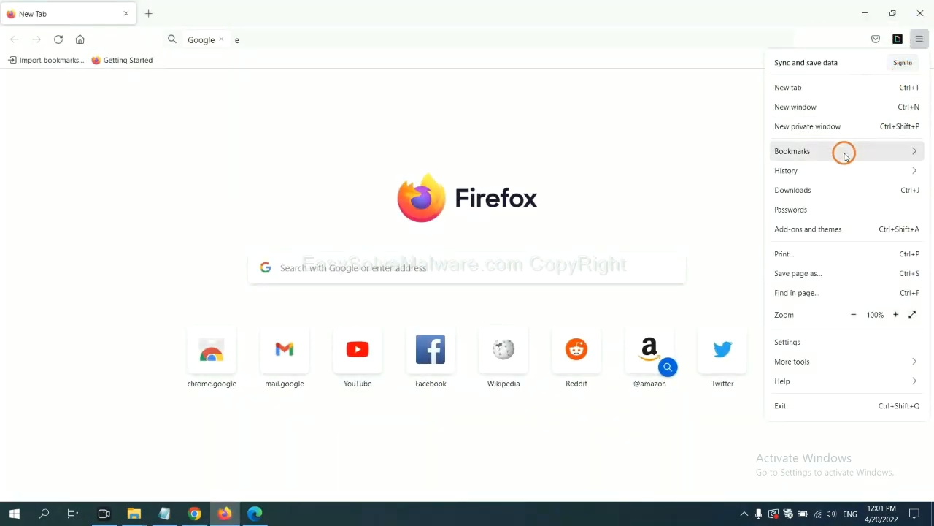
{"action": "mouse_move", "coordinate": [815, 229]}
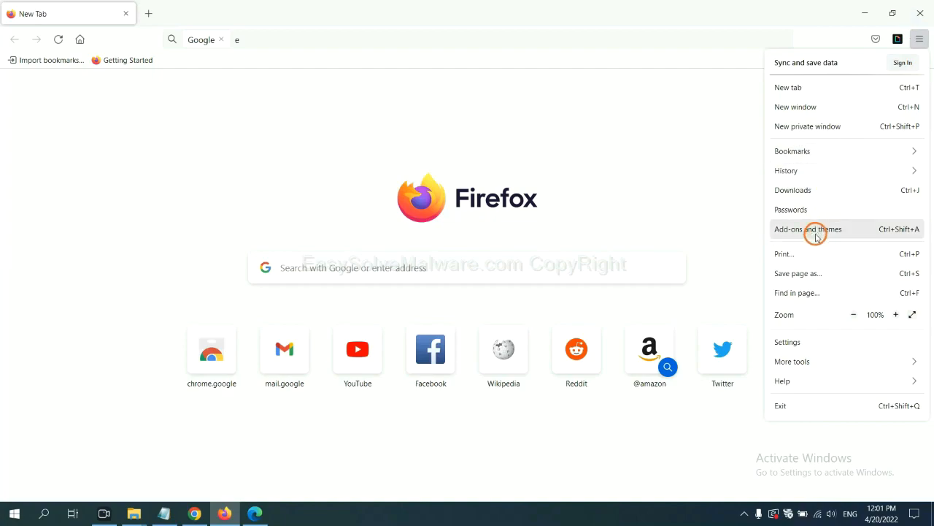
{"action": "left_click", "coordinate": [808, 228]}
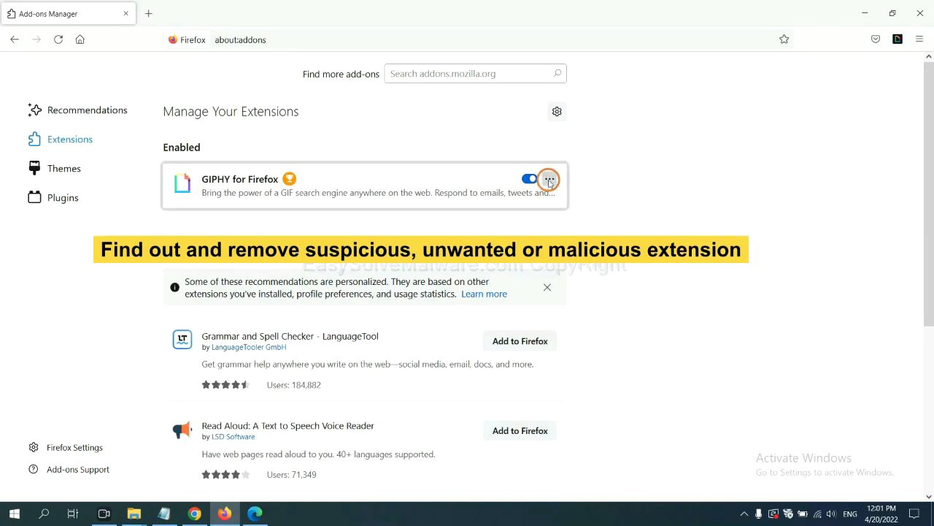
{"action": "left_click", "coordinate": [549, 179]}
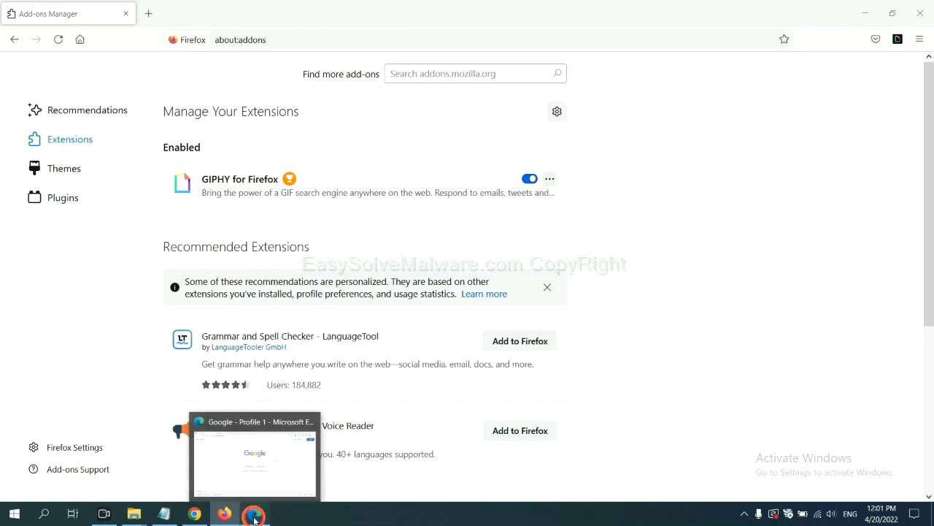
Open Edge's extension management page and remove ArcVpn Free Fast VPN Proxy
{"action": "left_click", "coordinate": [255, 513]}
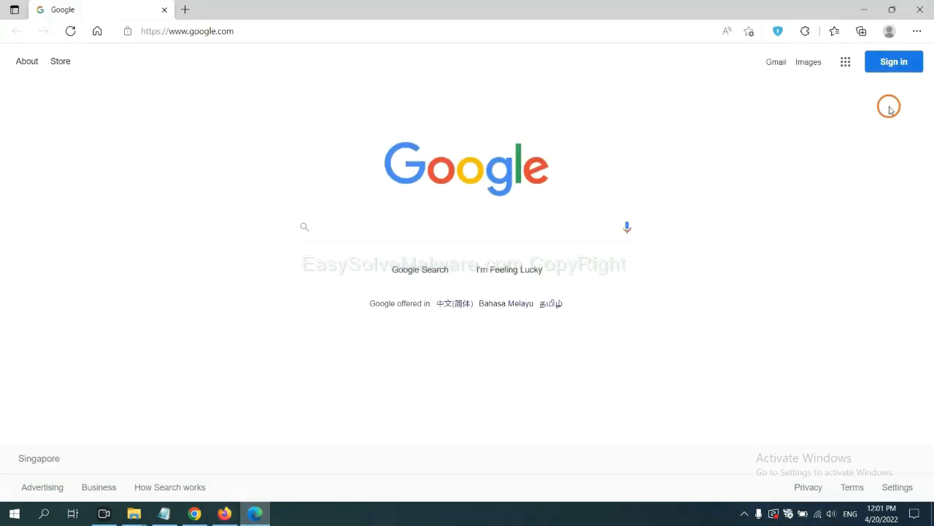
{"action": "left_click", "coordinate": [917, 32]}
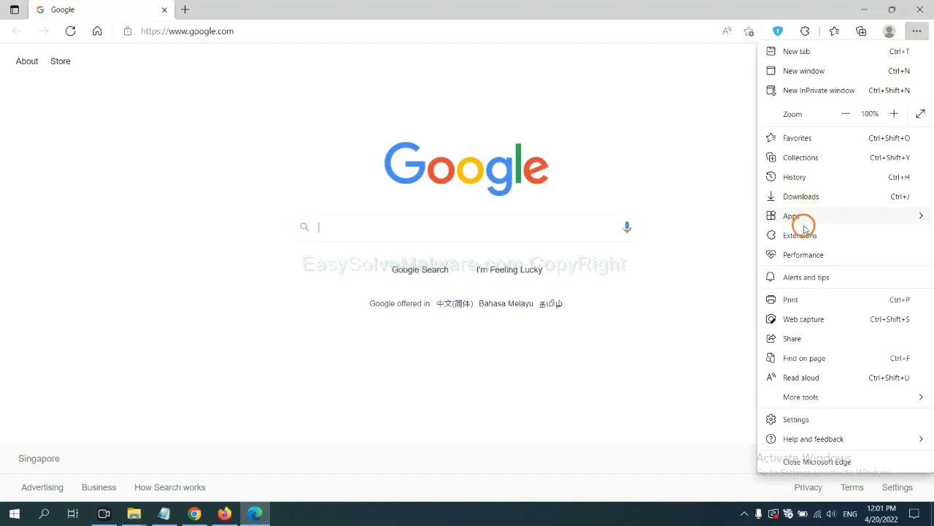
{"action": "mouse_move", "coordinate": [800, 235]}
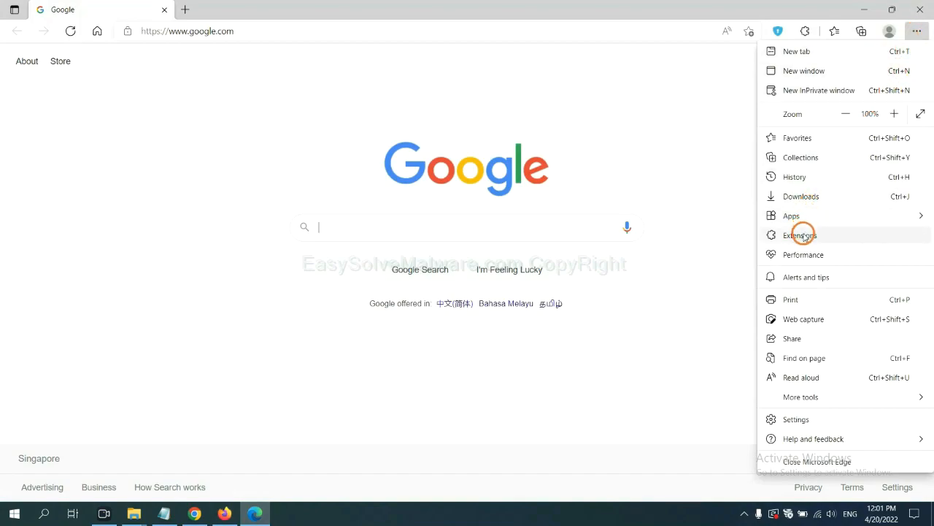
{"action": "left_click", "coordinate": [801, 235]}
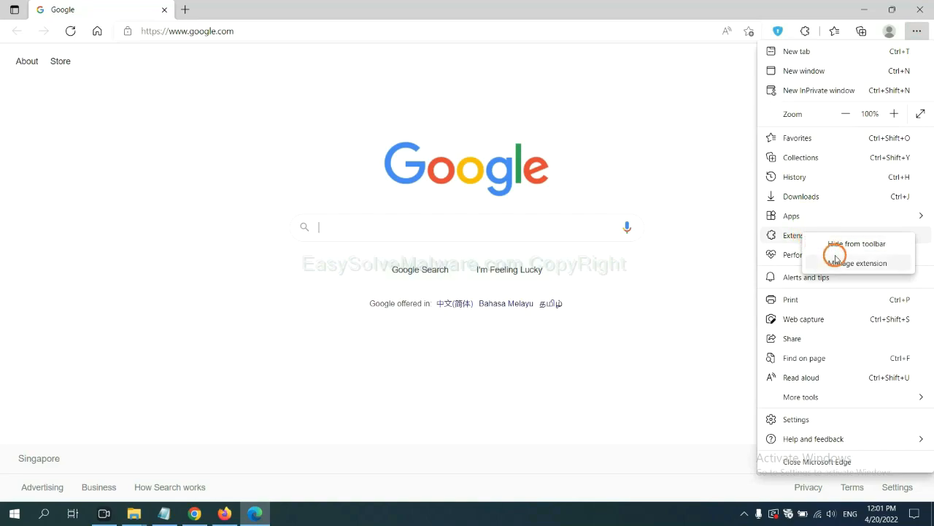
{"action": "mouse_move", "coordinate": [838, 261]}
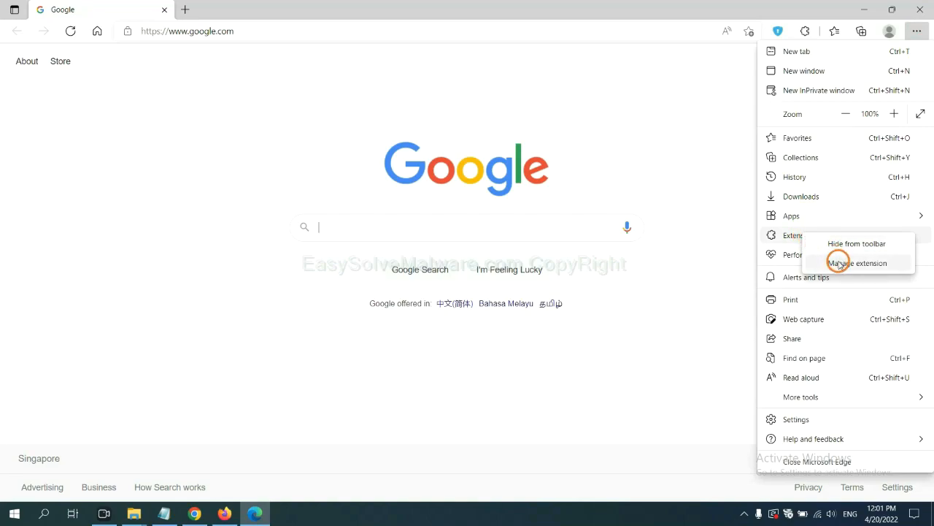
{"action": "left_click", "coordinate": [857, 263]}
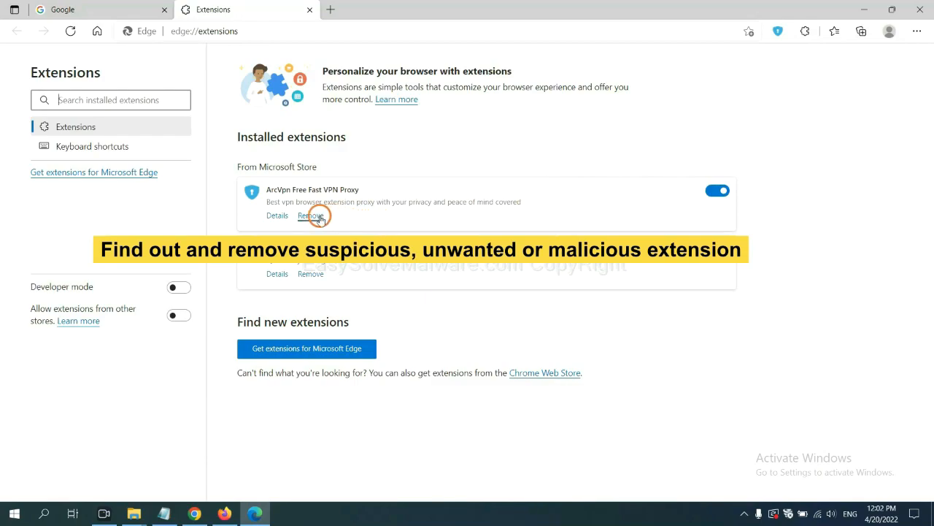
{"action": "left_click", "coordinate": [310, 216]}
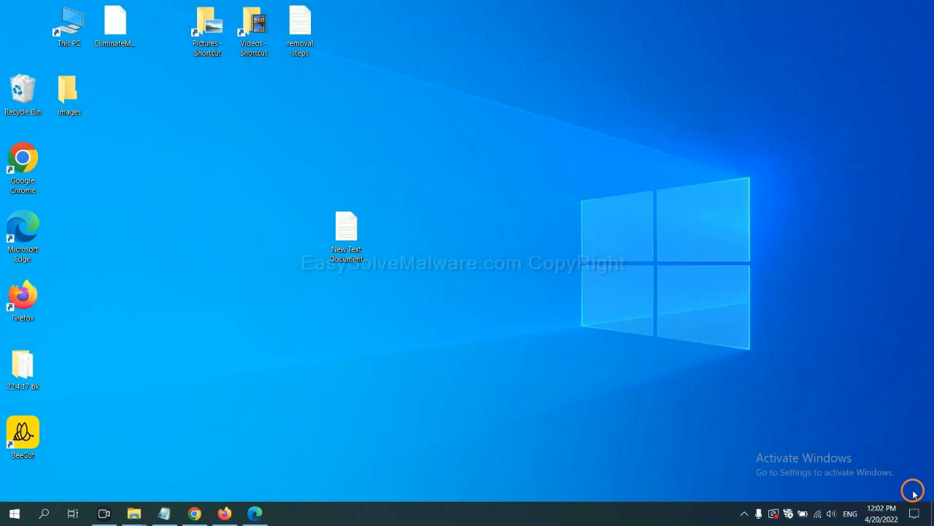
Open the removal notes, mark the Run instruction, and launch regedit from Run
{"action": "double_click", "coordinate": [346, 230]}
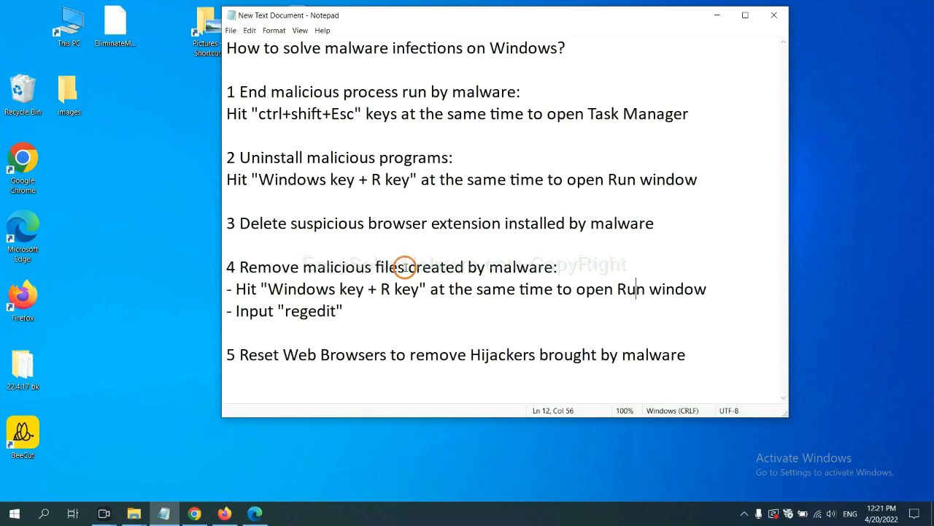
{"action": "mouse_move", "coordinate": [243, 286]}
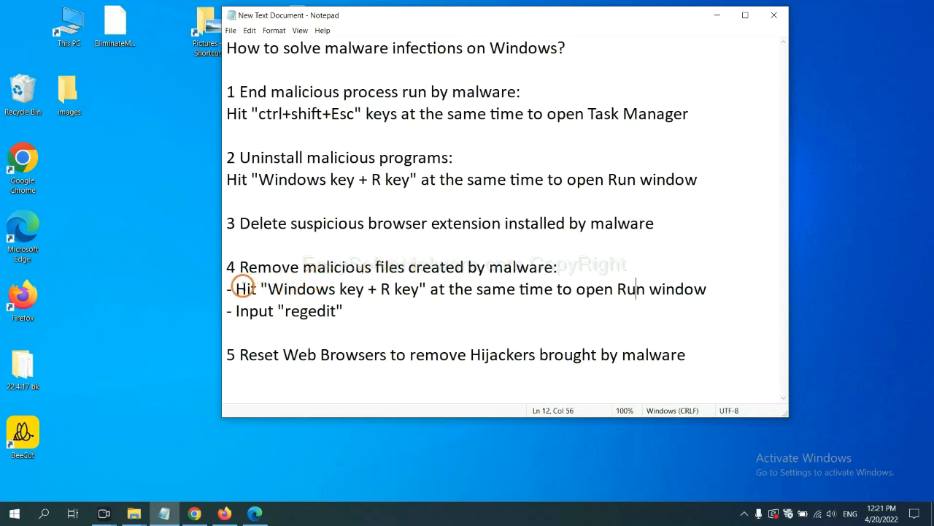
{"action": "left_click_drag", "start_coordinate": [241, 286], "coordinate": [420, 288]}
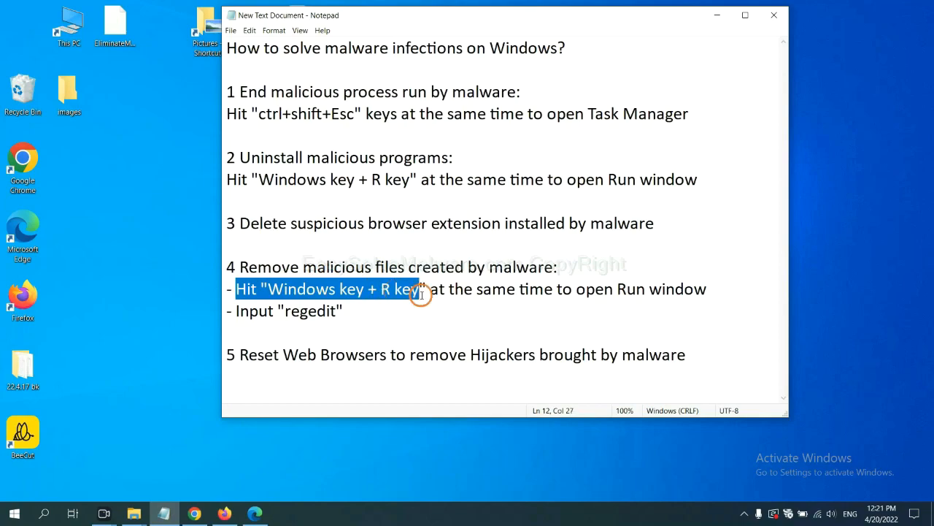
{"action": "left_click", "coordinate": [543, 288]}
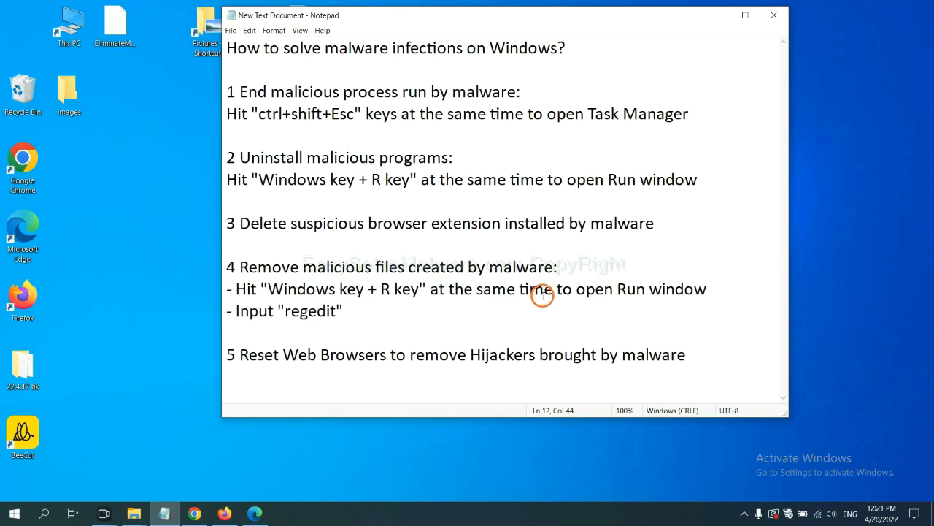
{"action": "key", "text": "Win+r"}
{"action": "type", "text": "regedit"}
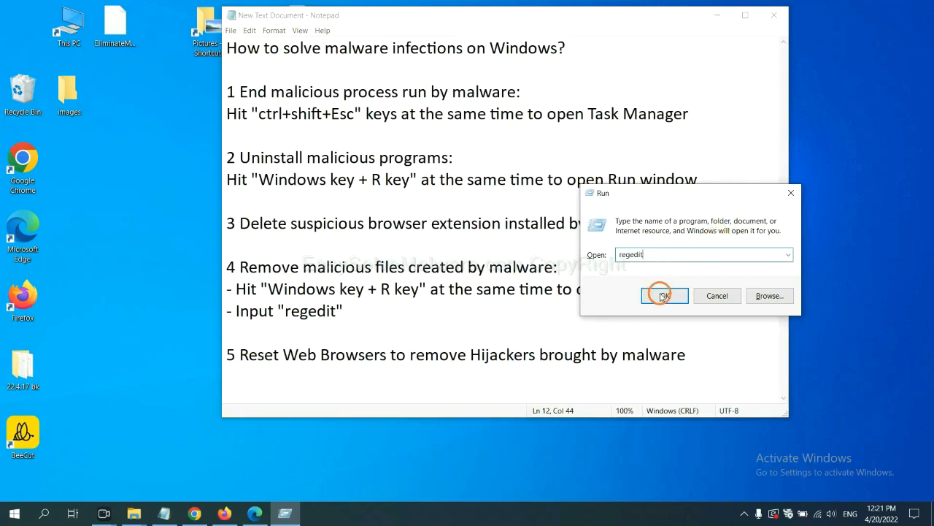
{"action": "left_click", "coordinate": [663, 295]}
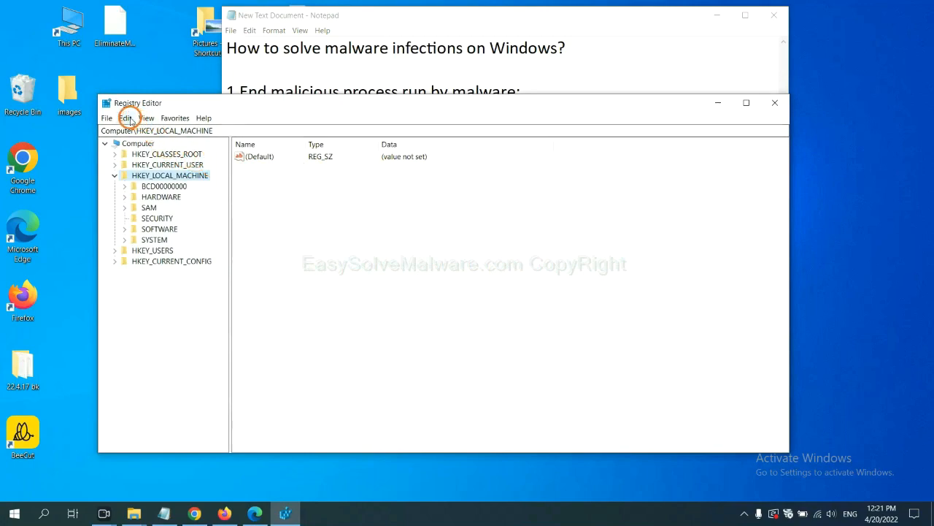
Search the registry for the malware name with Keys, Values and Data checked
{"action": "left_click", "coordinate": [126, 118]}
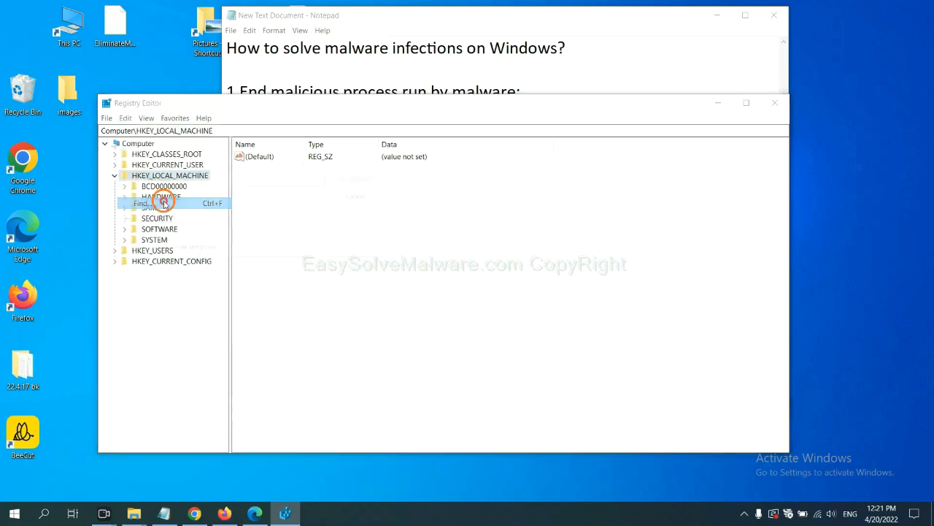
{"action": "left_click", "coordinate": [141, 203]}
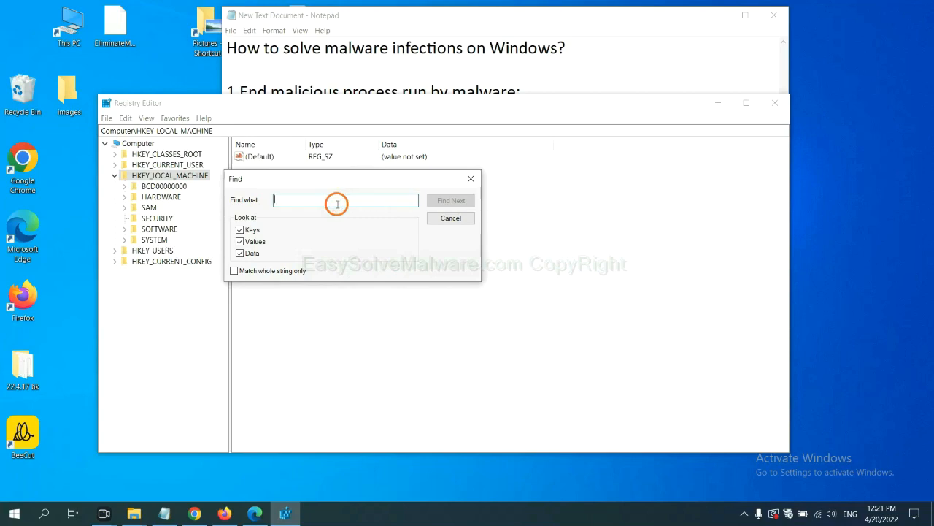
{"action": "type", "text": "Input the name of malware"}
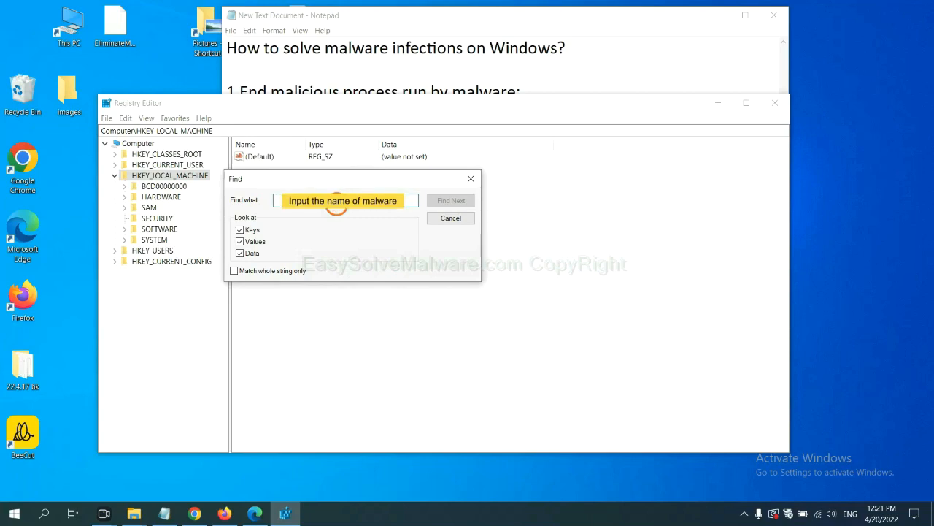
{"action": "type", "text": "be"}
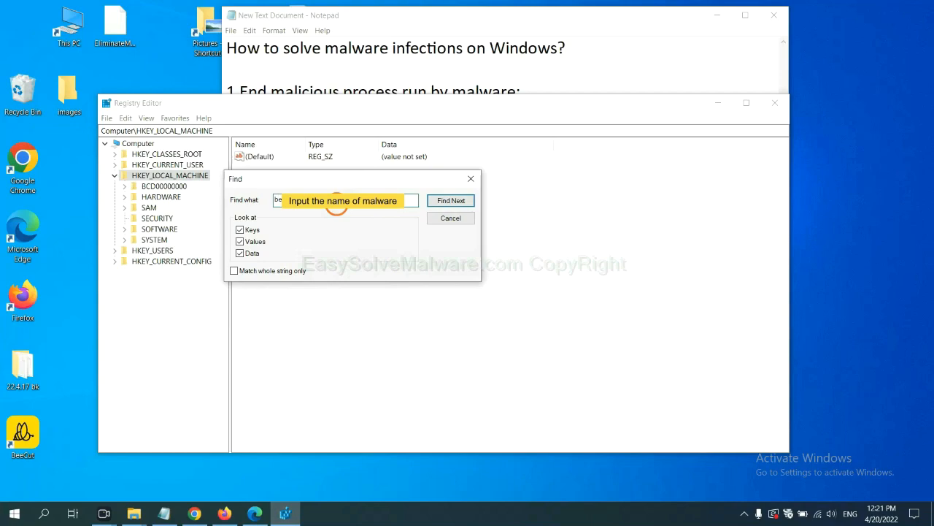
{"action": "left_click", "coordinate": [450, 200]}
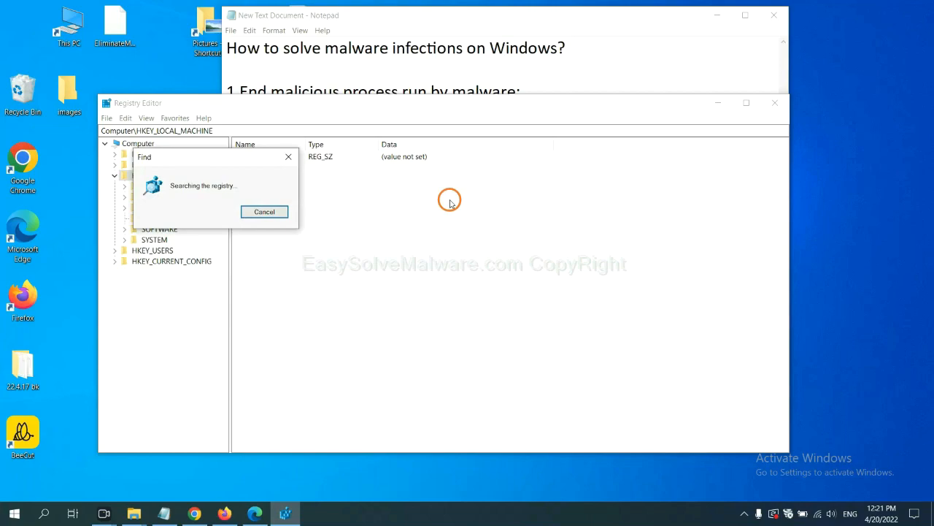
{"action": "mouse_move", "coordinate": [234, 139]}
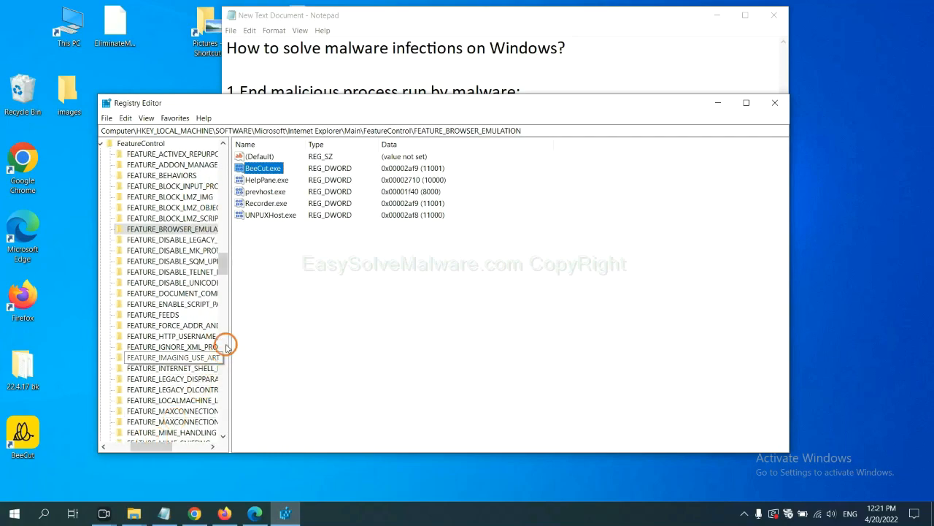
{"action": "mouse_move", "coordinate": [256, 298]}
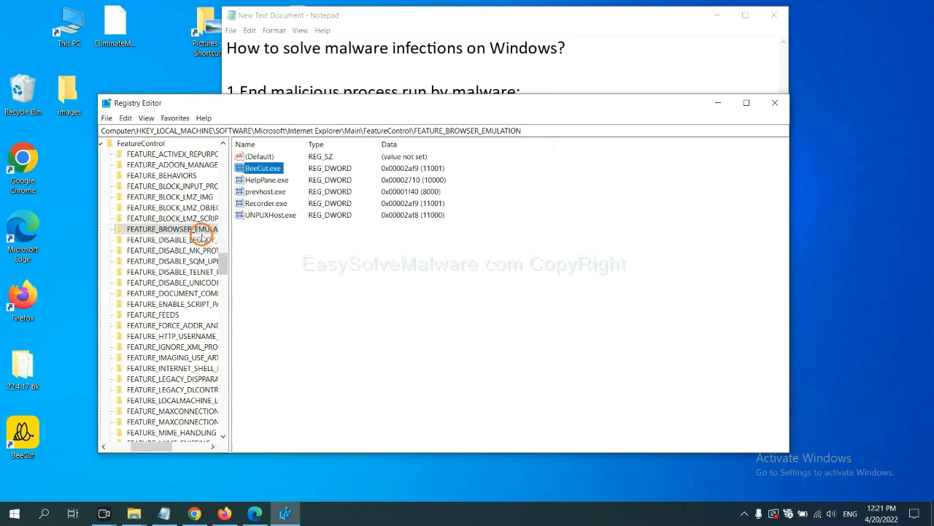
{"action": "right_click", "coordinate": [171, 229]}
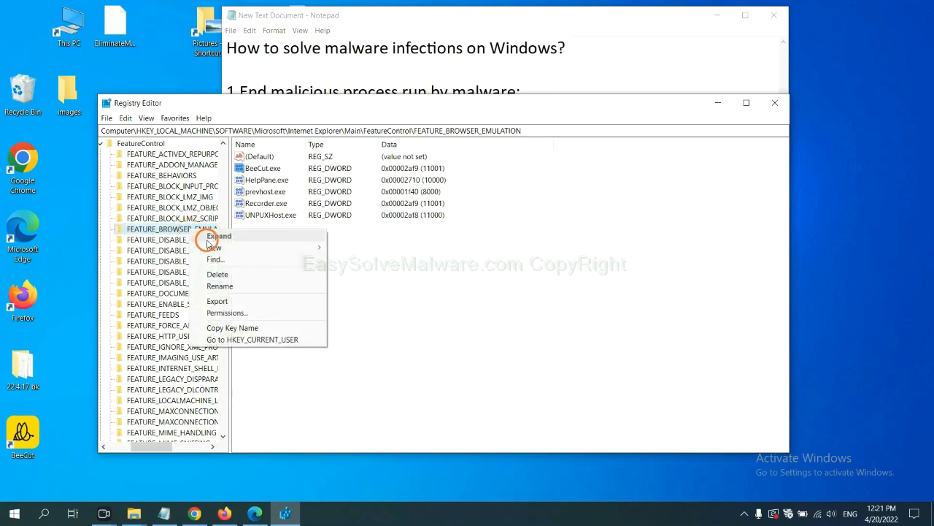
{"action": "left_click", "coordinate": [217, 236]}
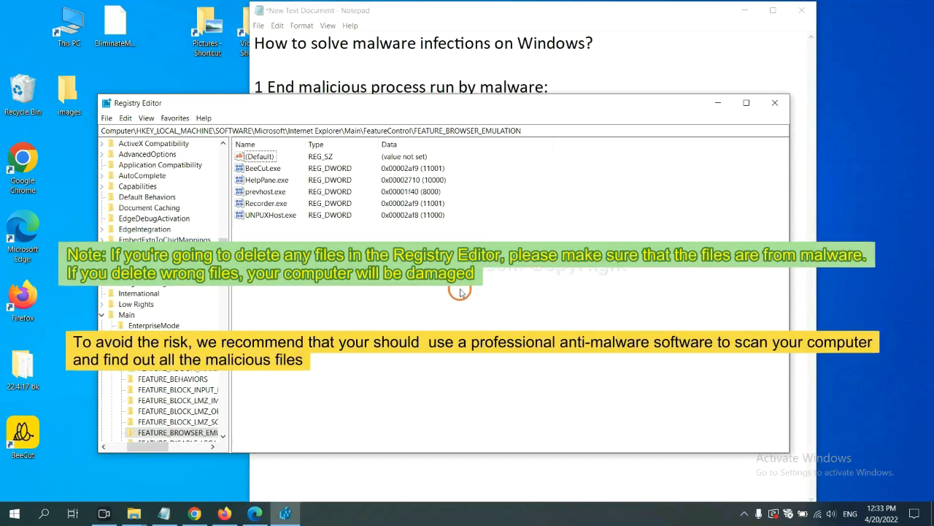
{"action": "mouse_move", "coordinate": [445, 295]}
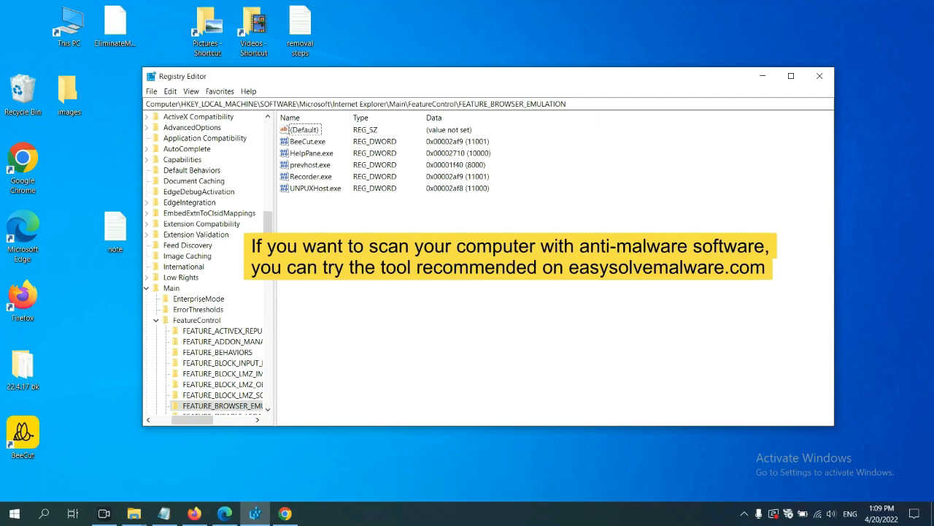
Scroll the EasySolveMalware guide in Chrome down to its Quick Menu and SpyHunter options
{"action": "left_click", "coordinate": [285, 514]}
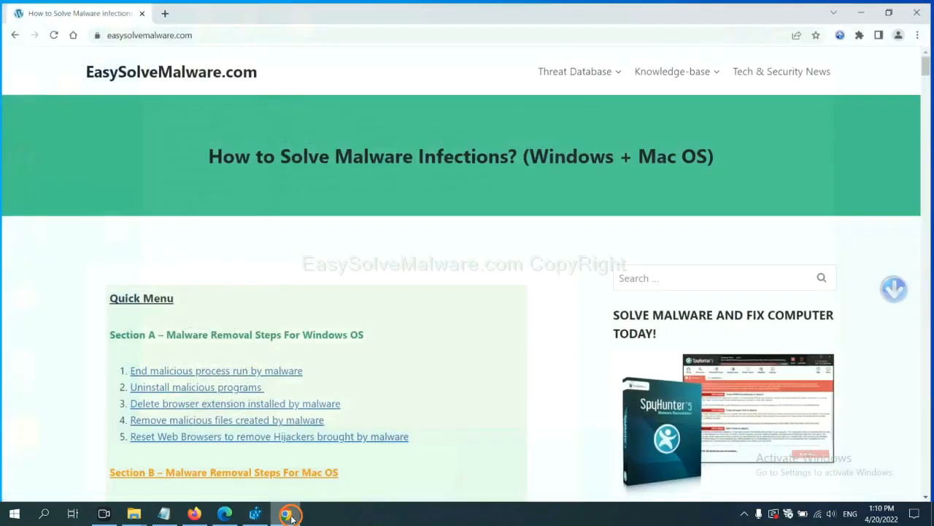
{"action": "scroll", "scroll_direction": "down", "scroll_amount": 3}
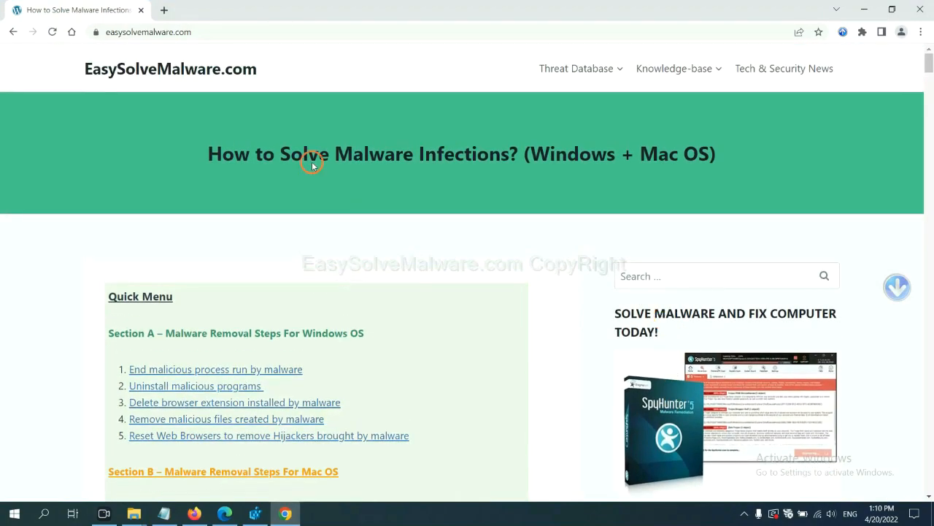
{"action": "mouse_move", "coordinate": [264, 78]}
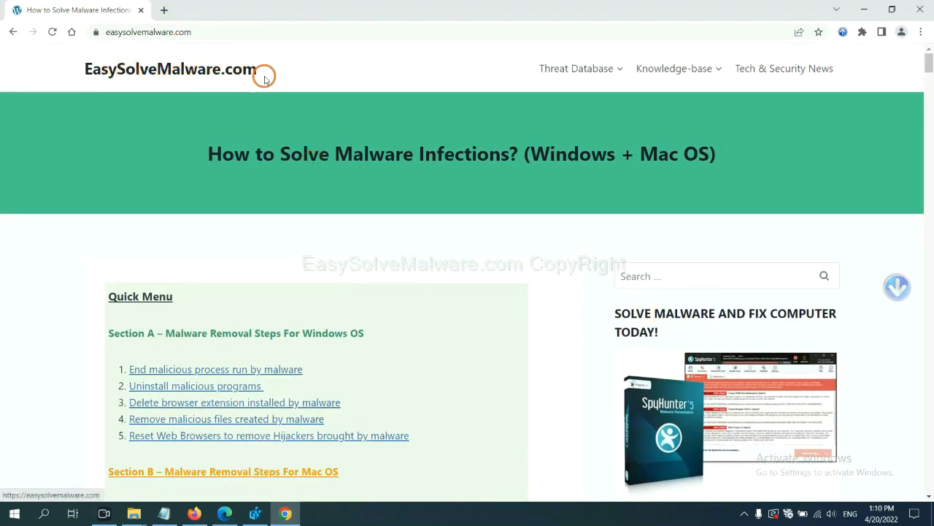
{"action": "scroll", "scroll_direction": "down", "scroll_amount": 3}
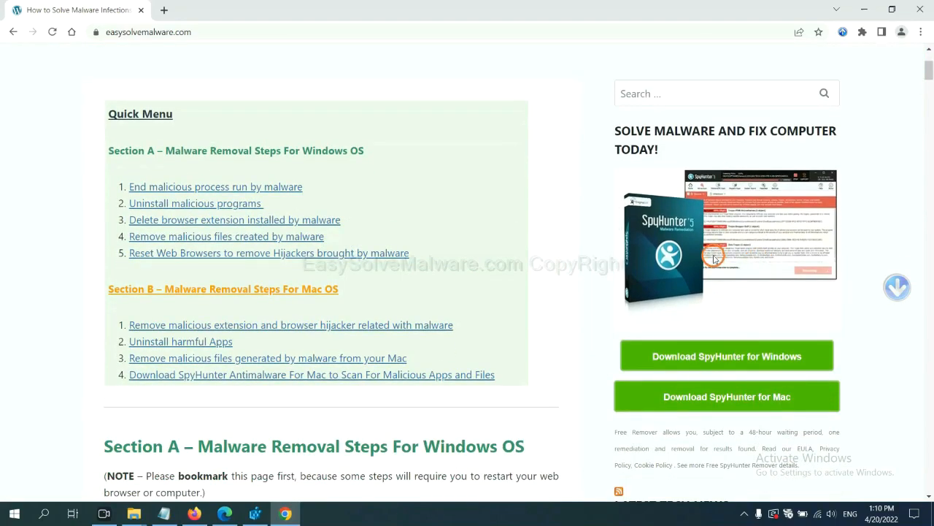
{"action": "mouse_move", "coordinate": [711, 282]}
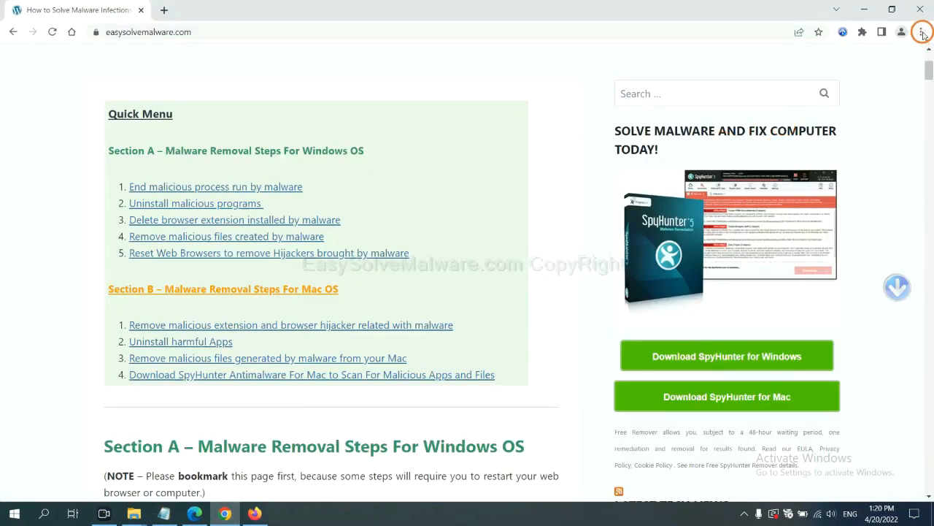
Search Chrome settings for 'reset' and choose 'Restore settings to their original defaults'
{"action": "left_click", "coordinate": [922, 31]}
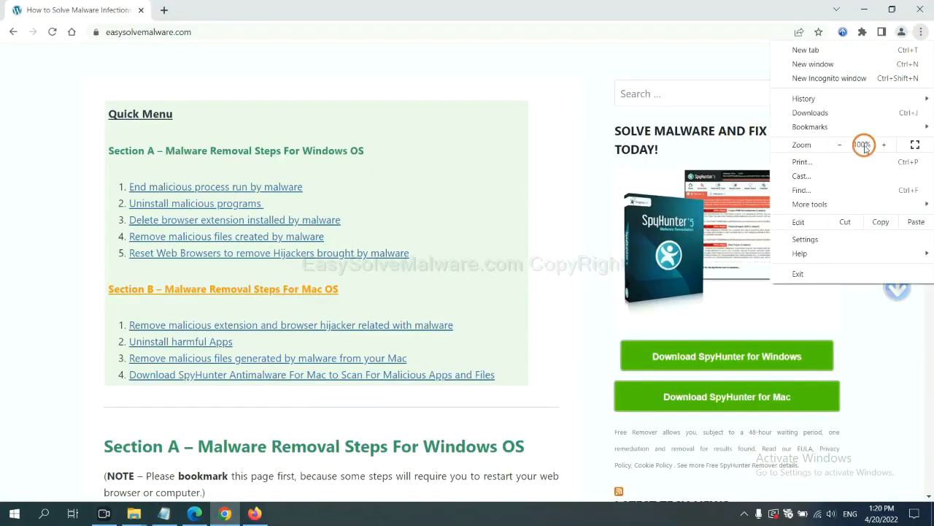
{"action": "left_click", "coordinate": [806, 239]}
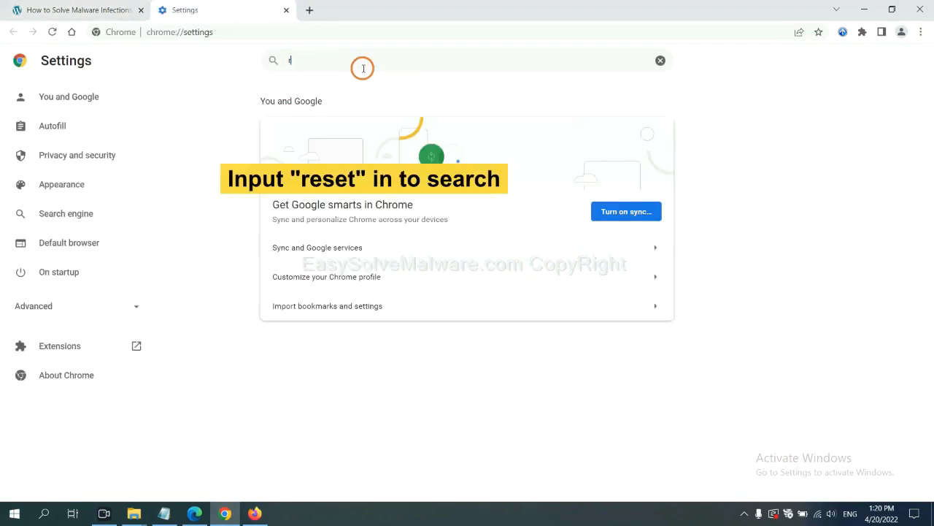
{"action": "type", "text": "reset"}
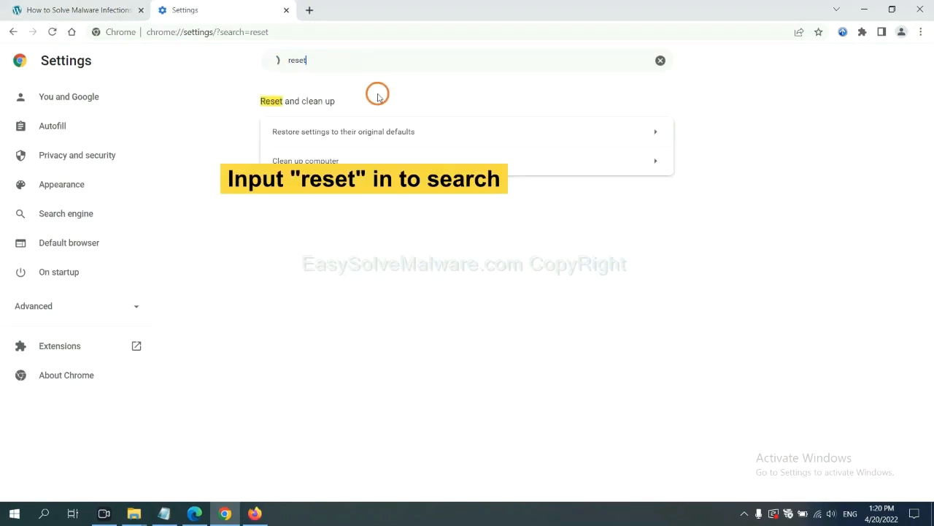
{"action": "left_click", "coordinate": [344, 132]}
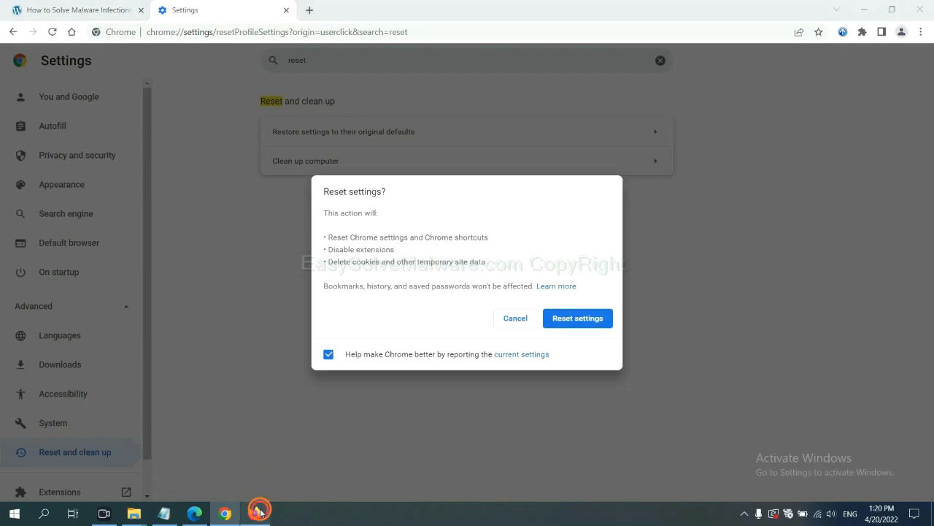
Open Firefox's Help > More troubleshooting information page and choose Refresh Firefox
{"action": "left_click", "coordinate": [256, 514]}
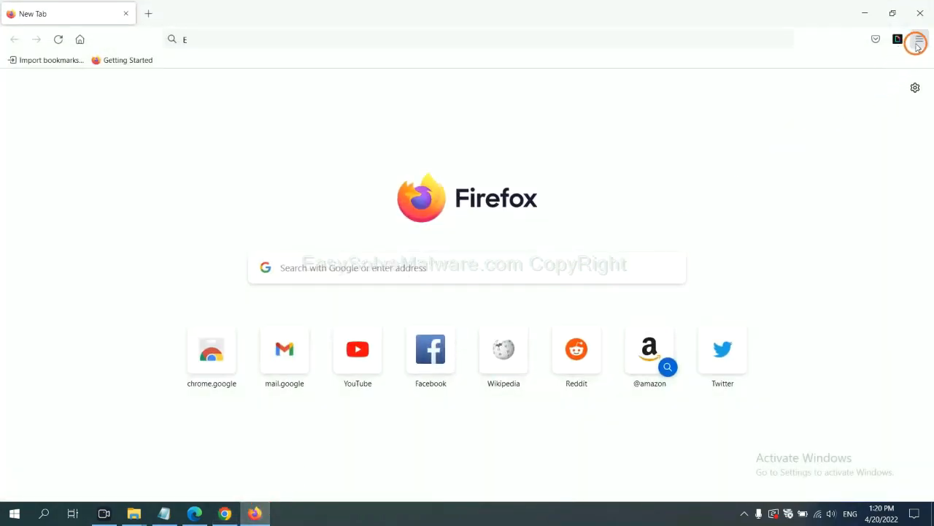
{"action": "left_click", "coordinate": [919, 41]}
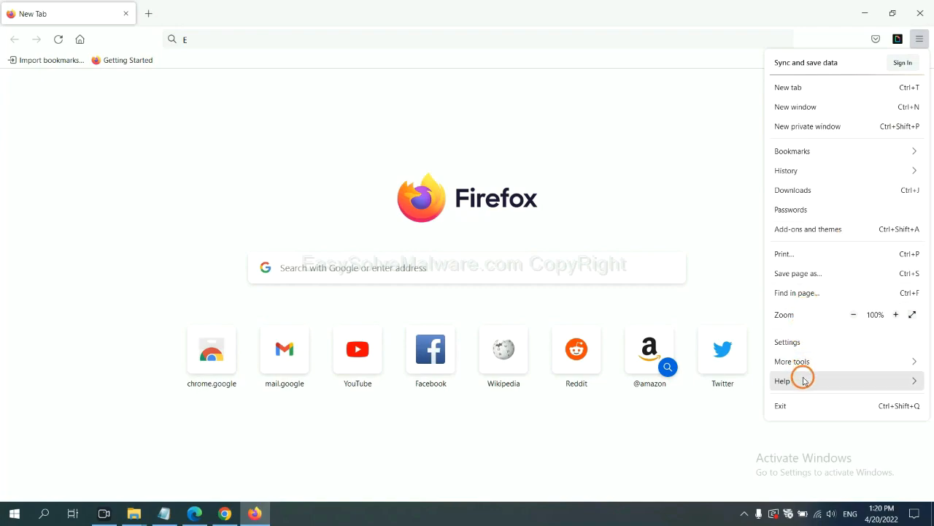
{"action": "left_click", "coordinate": [782, 380]}
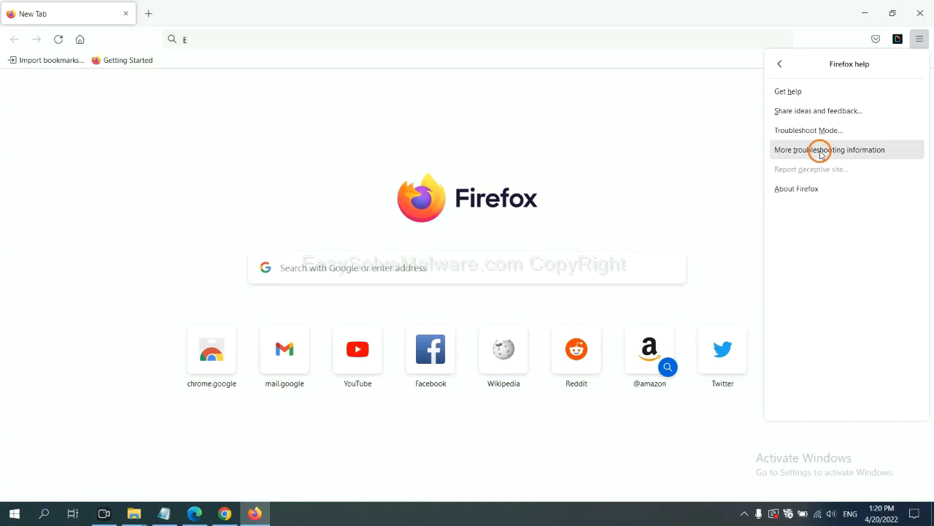
{"action": "left_click", "coordinate": [830, 150]}
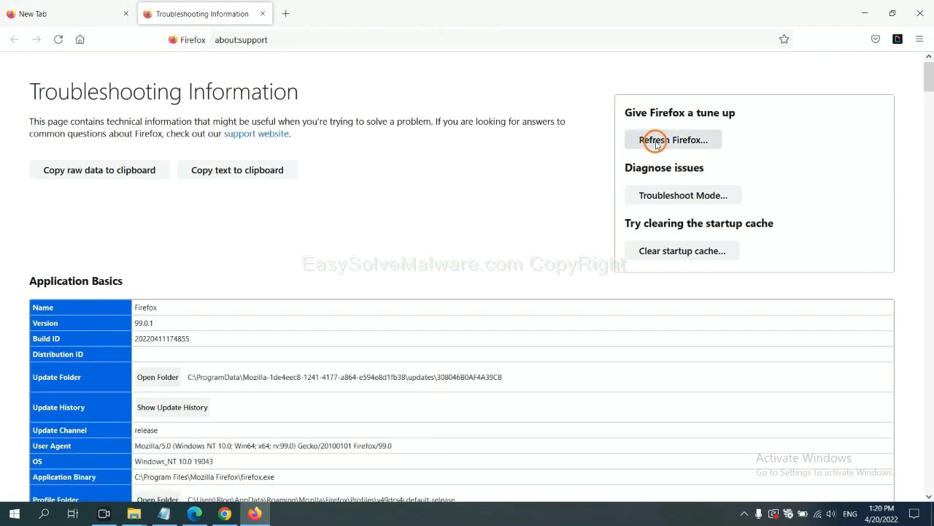
{"action": "left_click", "coordinate": [672, 140]}
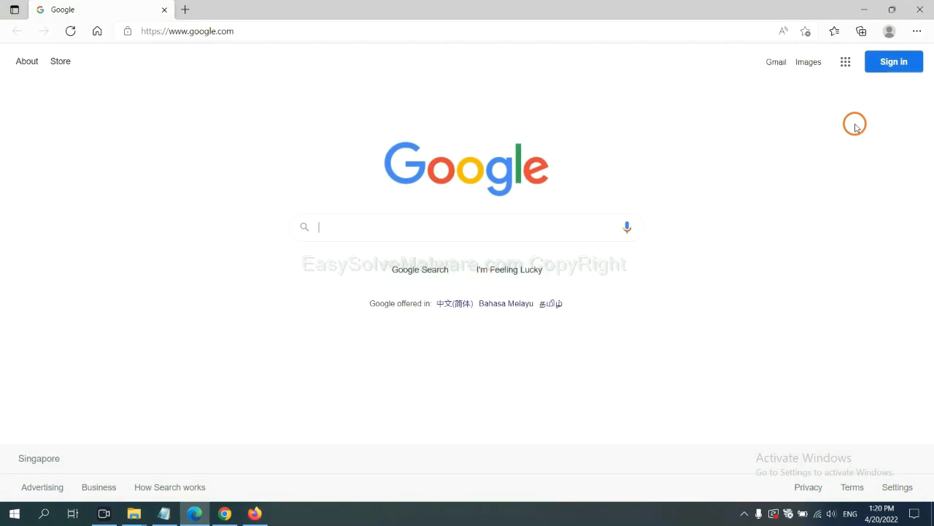
Search Edge settings for 'reset' and choose 'Restore settings to their default values'
{"action": "left_click", "coordinate": [917, 31]}
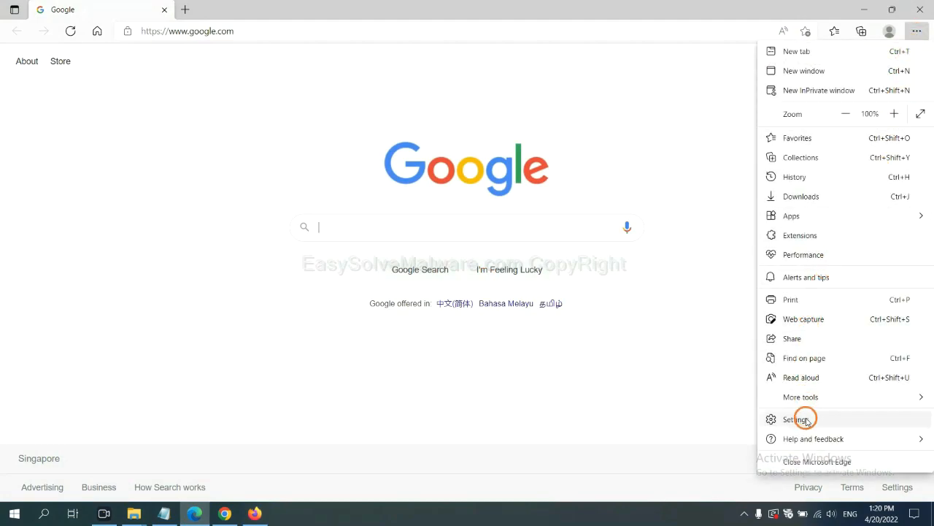
{"action": "left_click", "coordinate": [797, 419]}
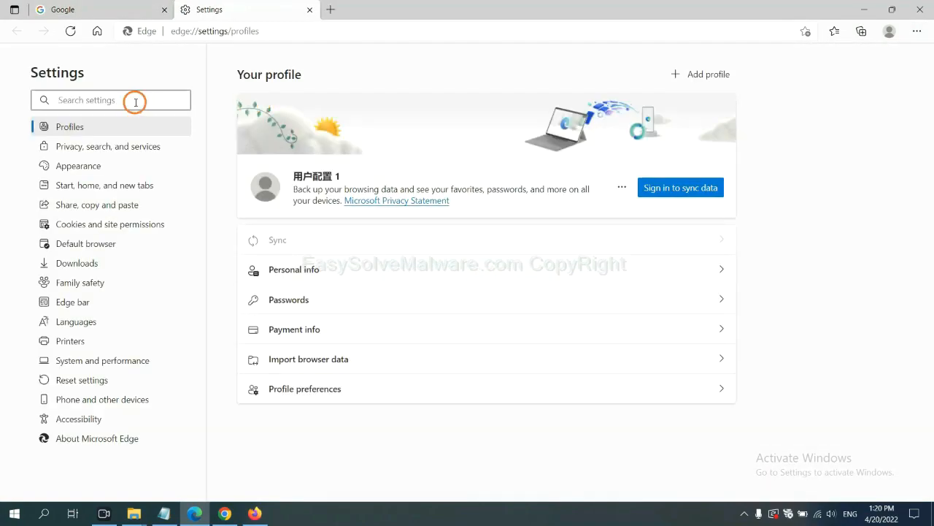
{"action": "type", "text": "reset"}
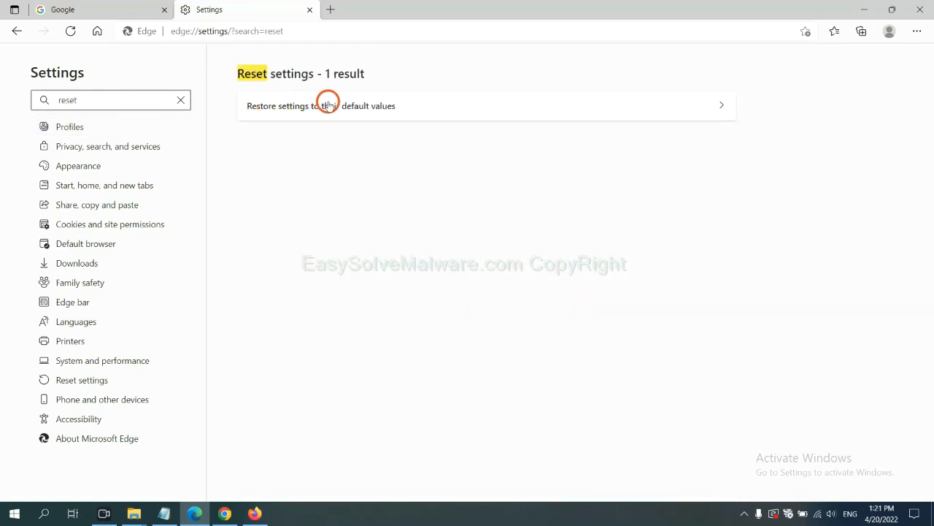
{"action": "left_click", "coordinate": [321, 105]}
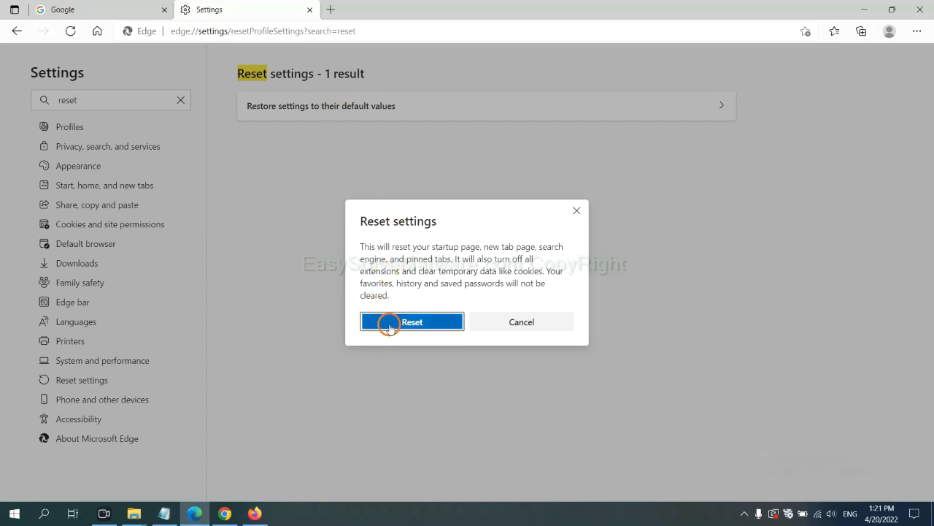